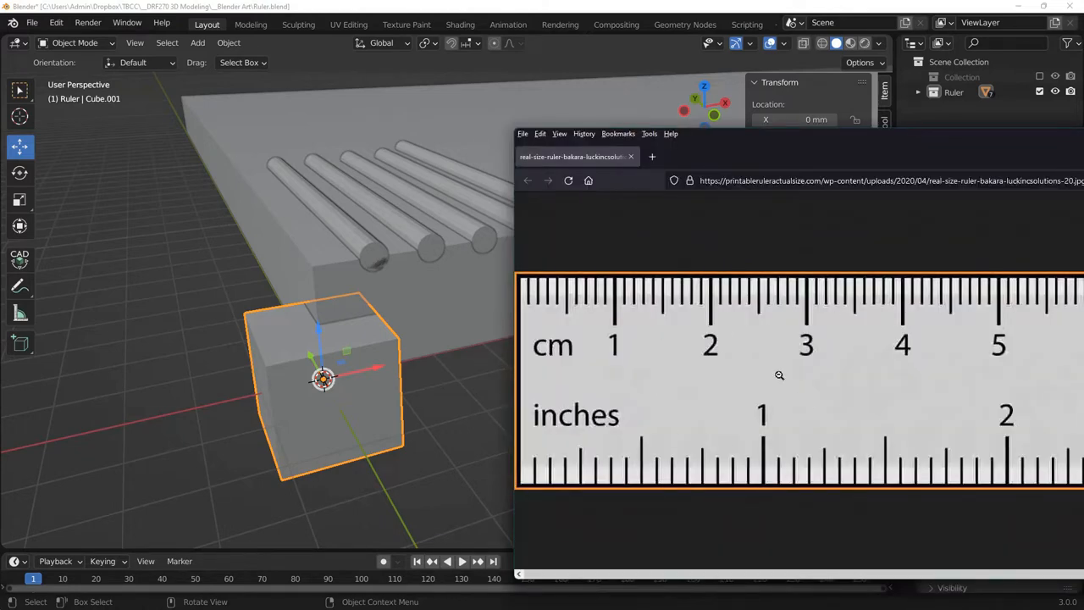
pyautogui.moveTo(570, 446)
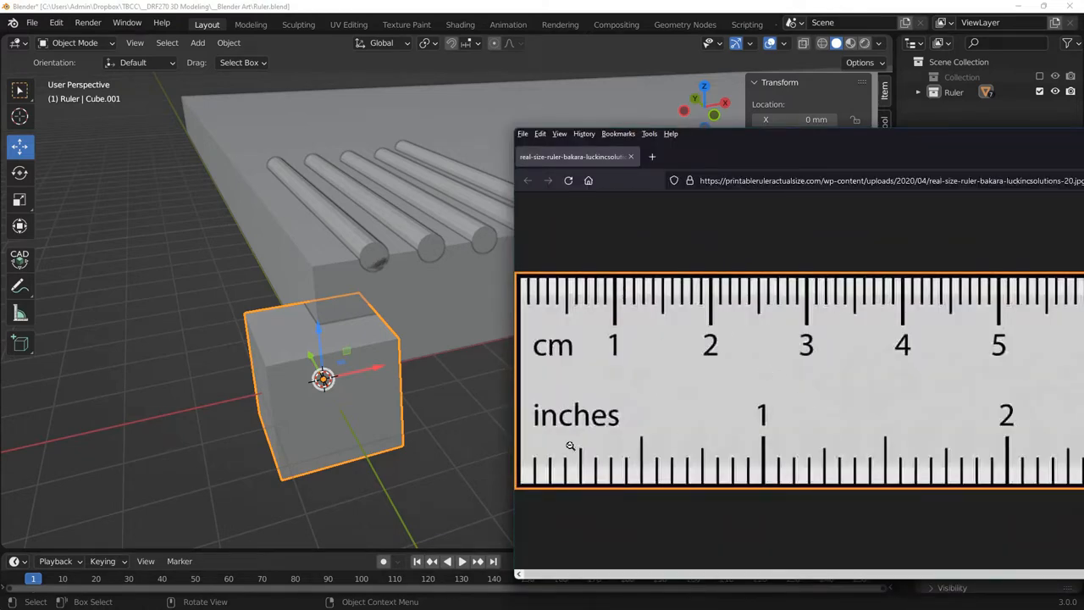
pyautogui.moveTo(549, 329)
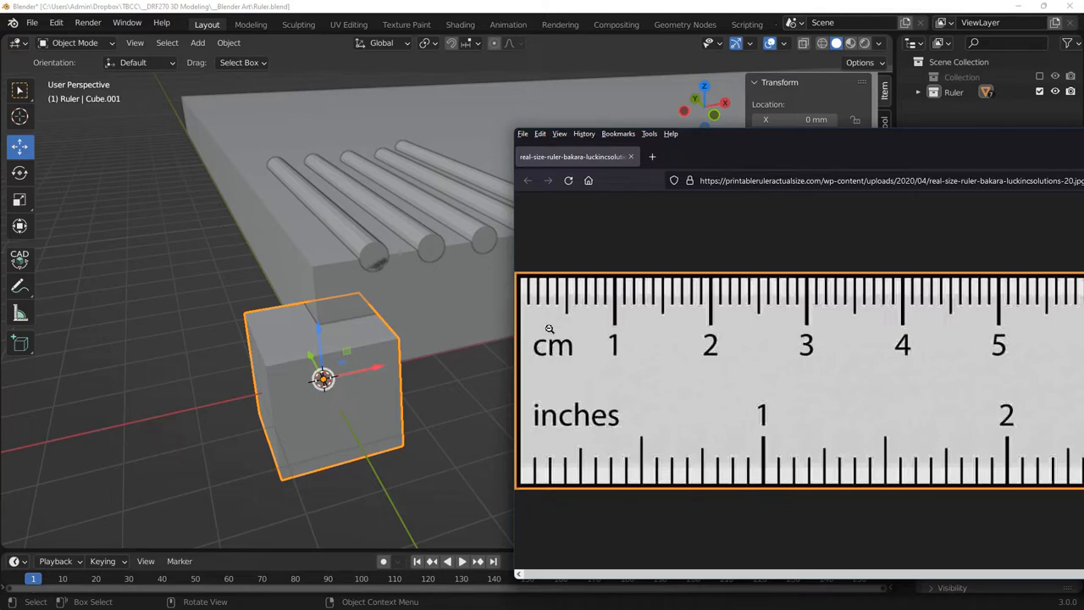
pyautogui.moveTo(857, 144)
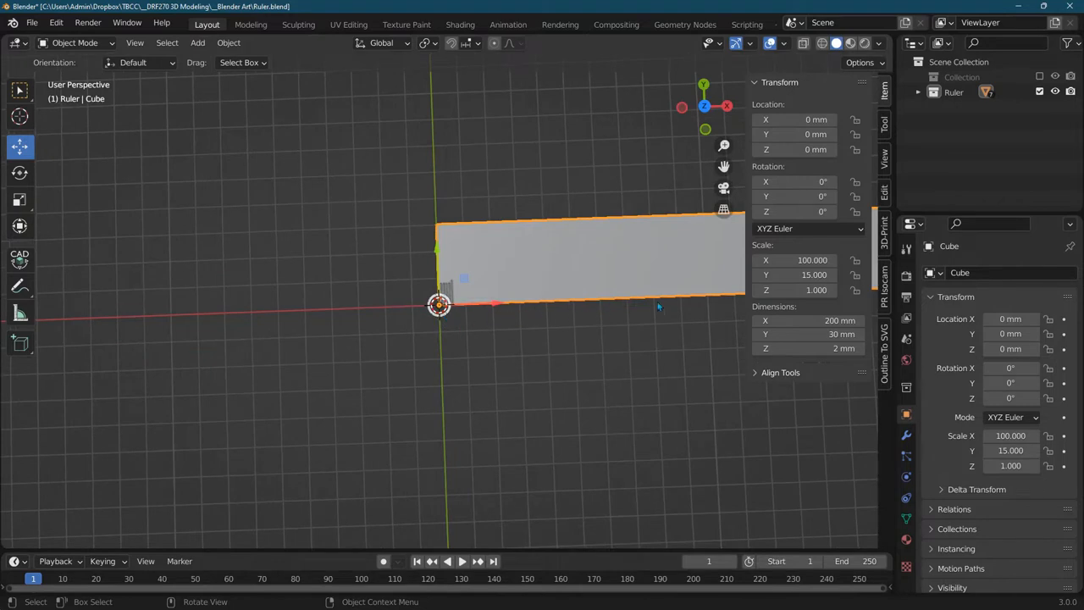
pyautogui.moveTo(719, 303)
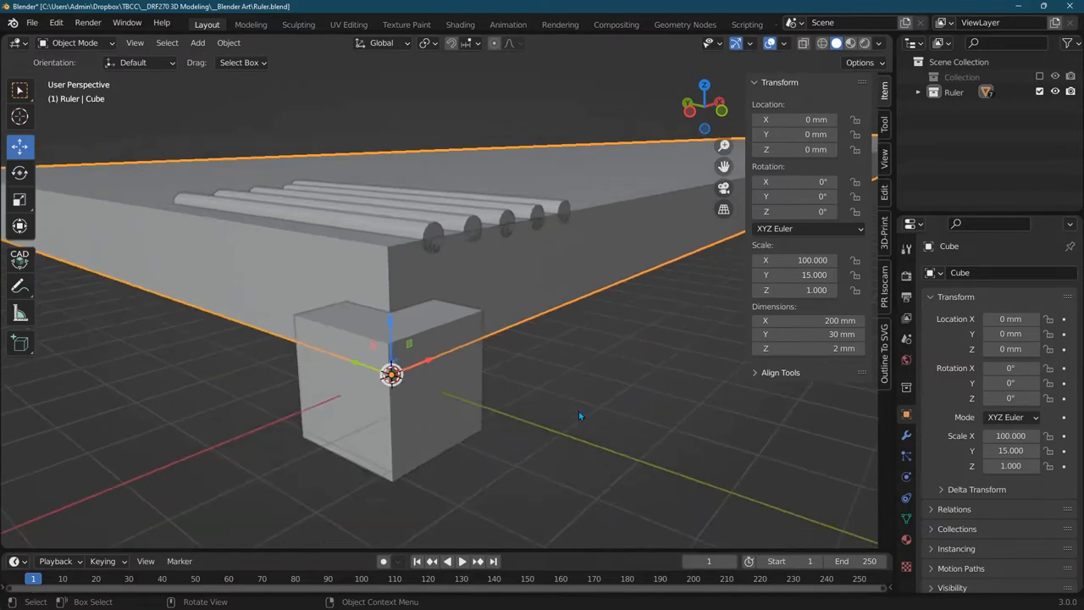
# Orbit around the base and expand Collection to show the camera and light
pyautogui.moveTo(580, 416); pyautogui.dragTo(533, 390)
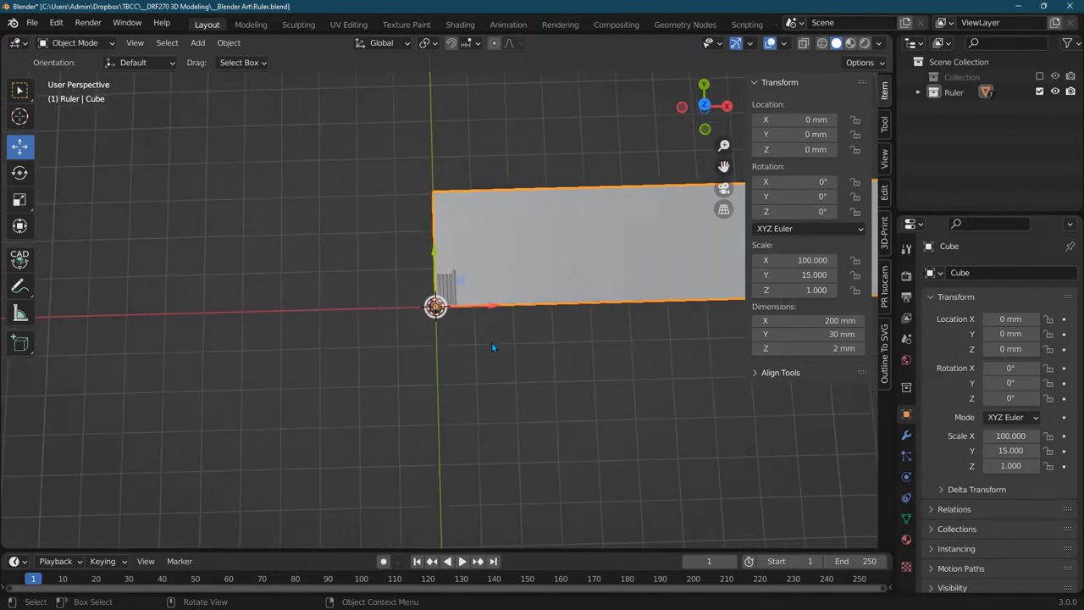
pyautogui.moveTo(508, 339); pyautogui.dragTo(474, 313)
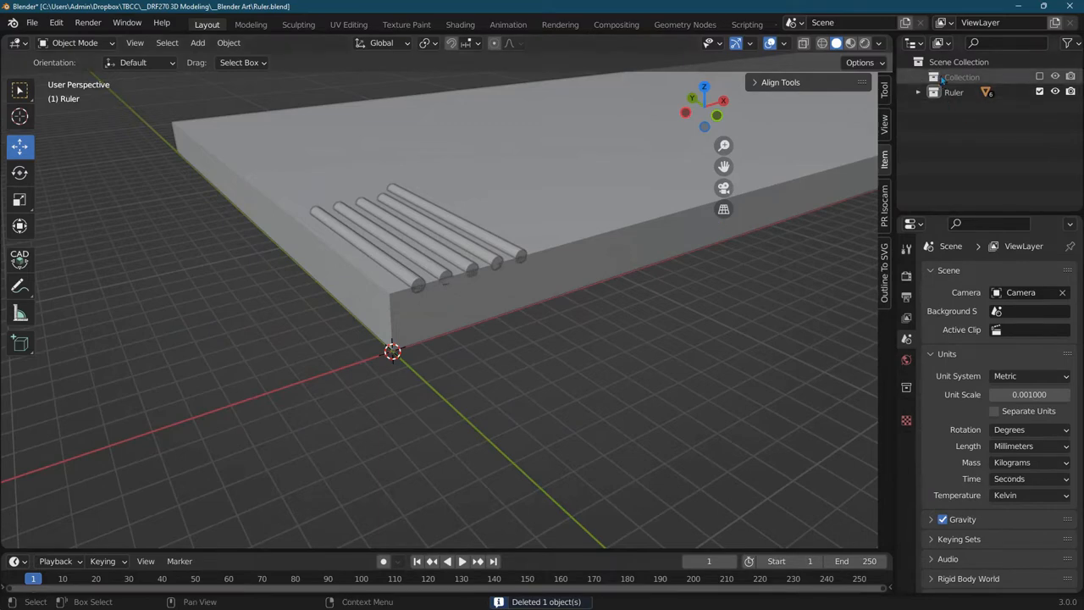
pyautogui.click(962, 77)
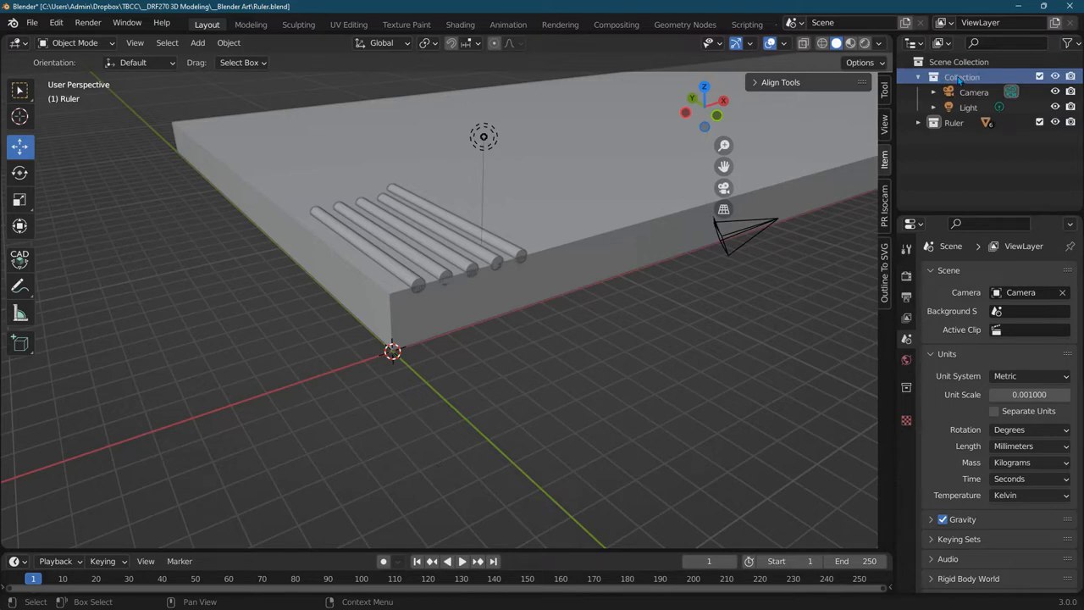
pyautogui.click(974, 91)
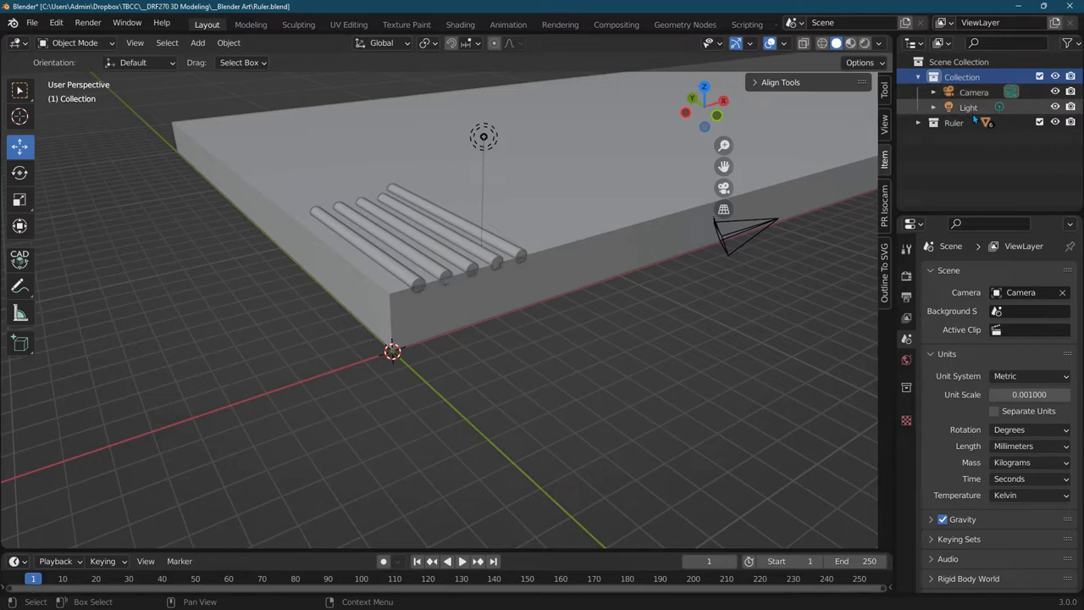
pyautogui.click(955, 123)
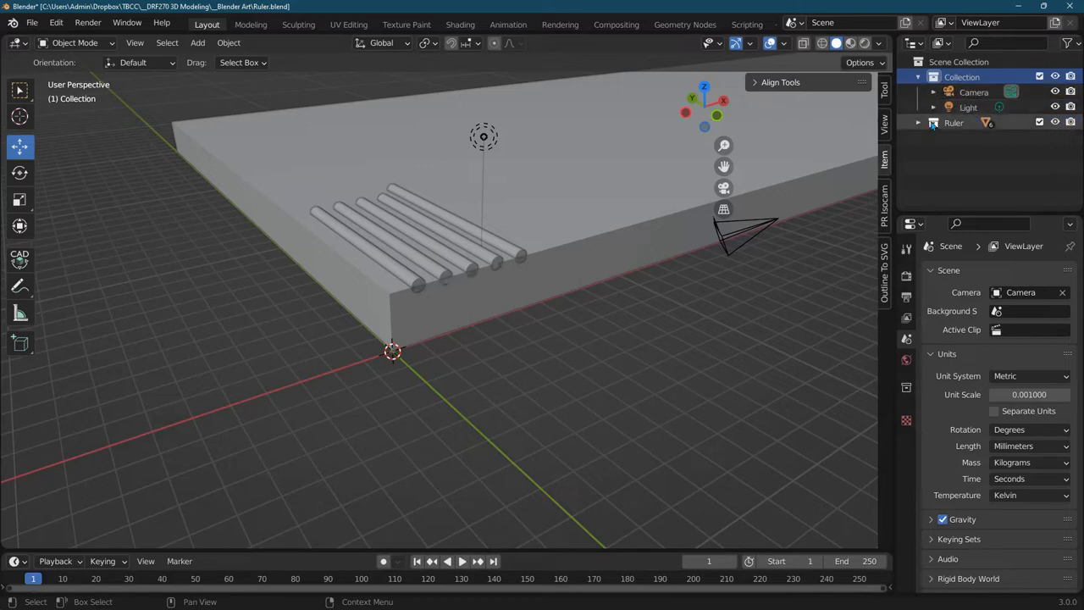
# Expand the Ruler collection's object list, then add a new empty collection
pyautogui.click(953, 122)
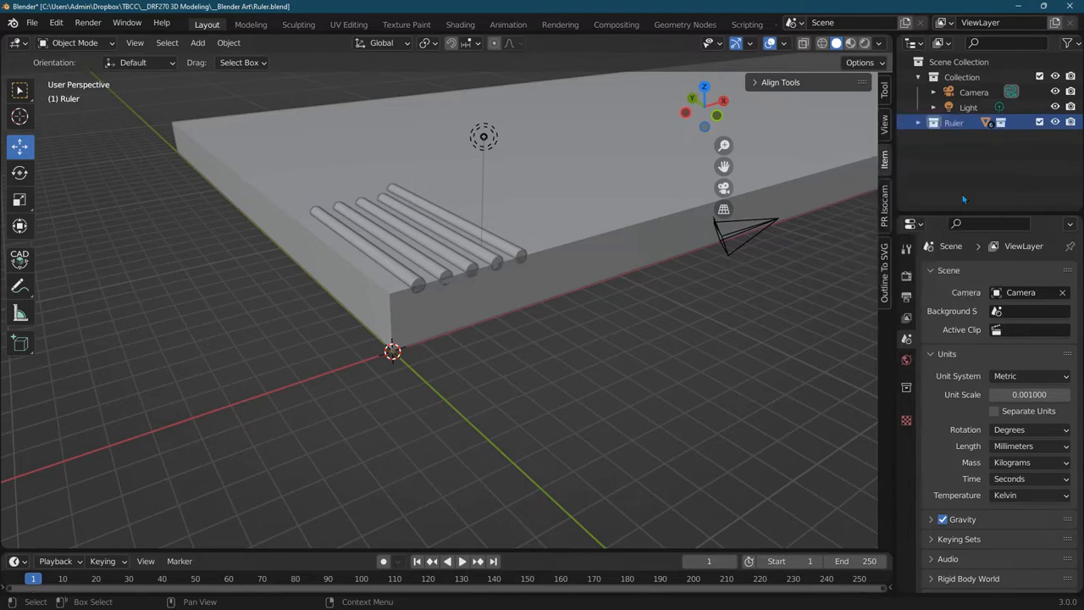
pyautogui.click(918, 123)
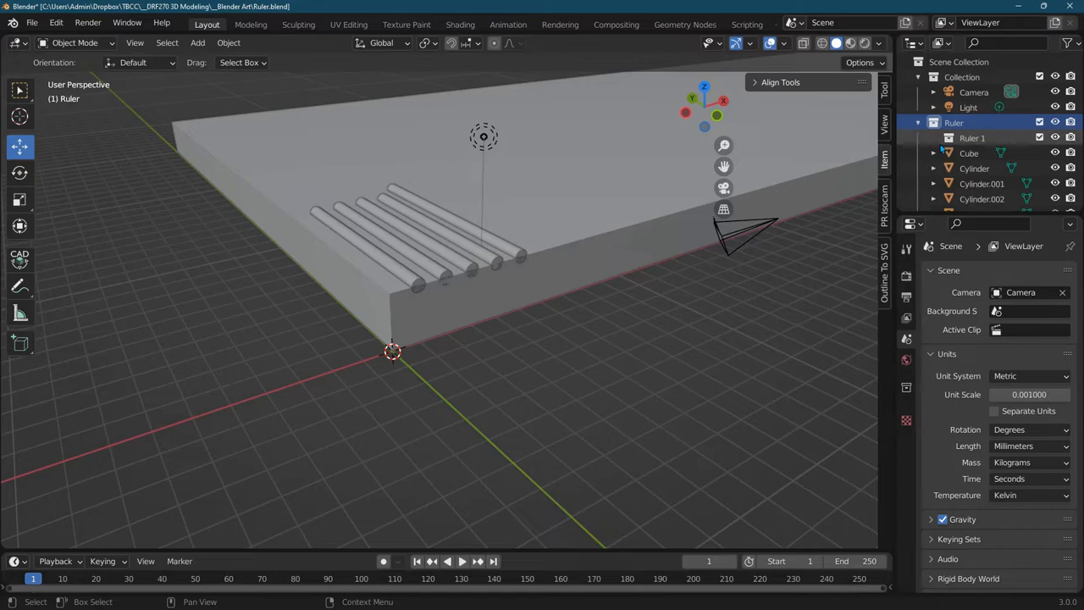
pyautogui.click(972, 138)
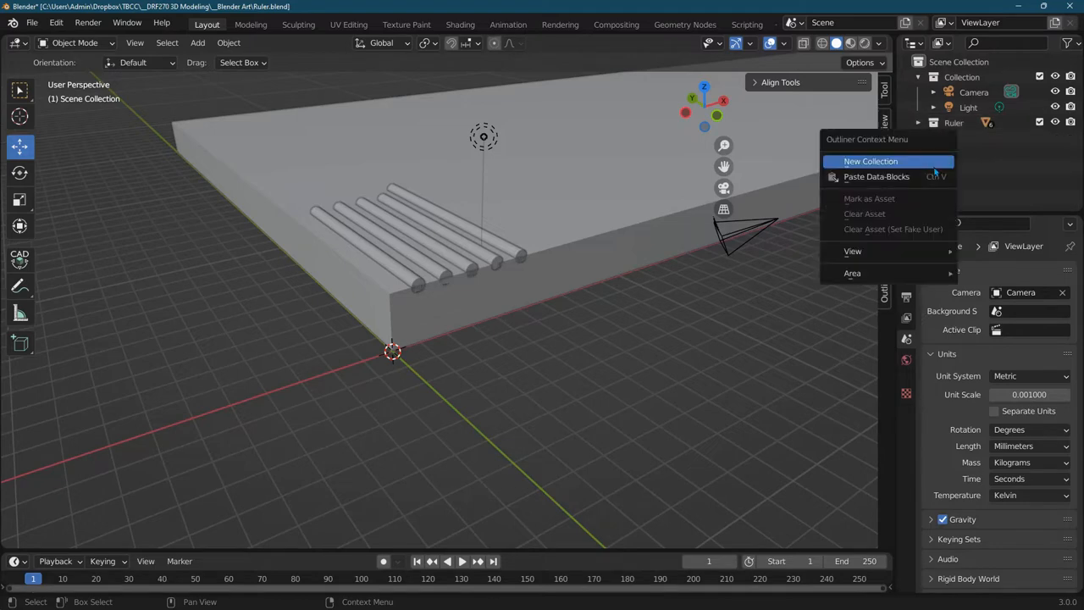
pyautogui.click(871, 161)
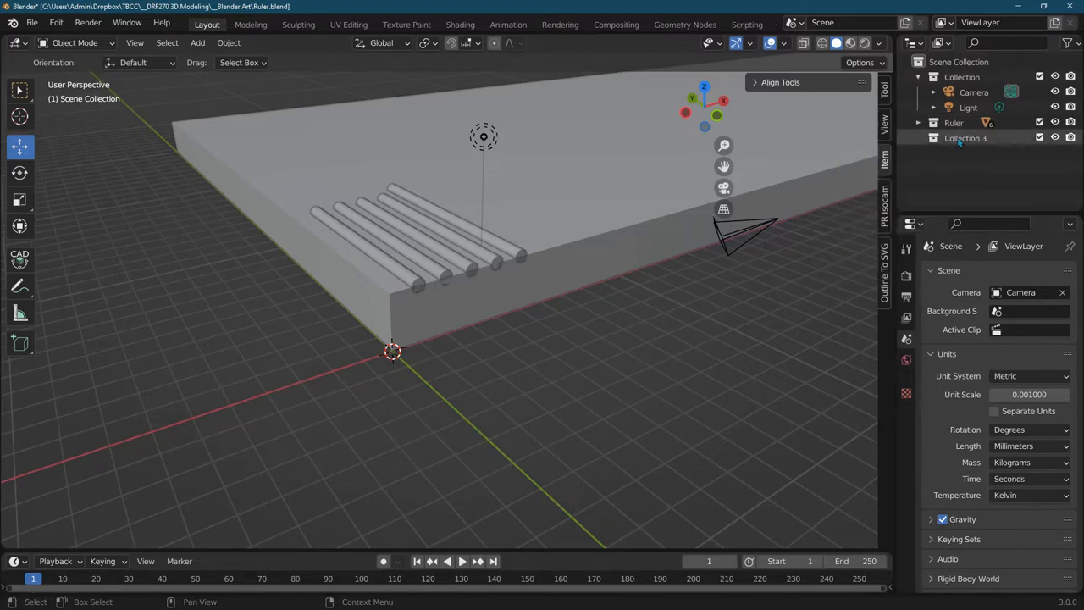
pyautogui.click(966, 138)
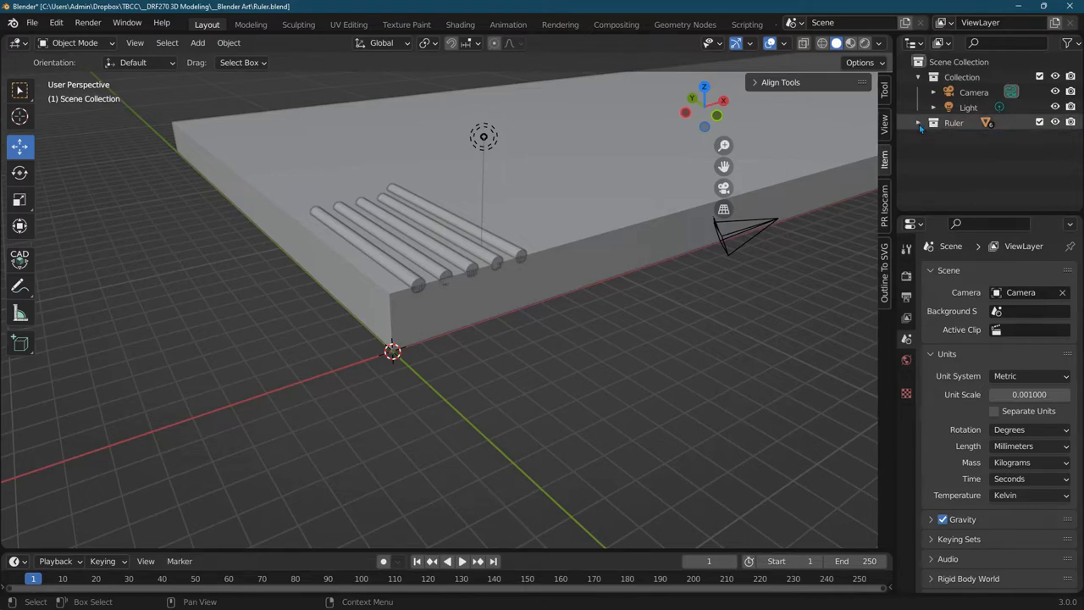
pyautogui.click(920, 123)
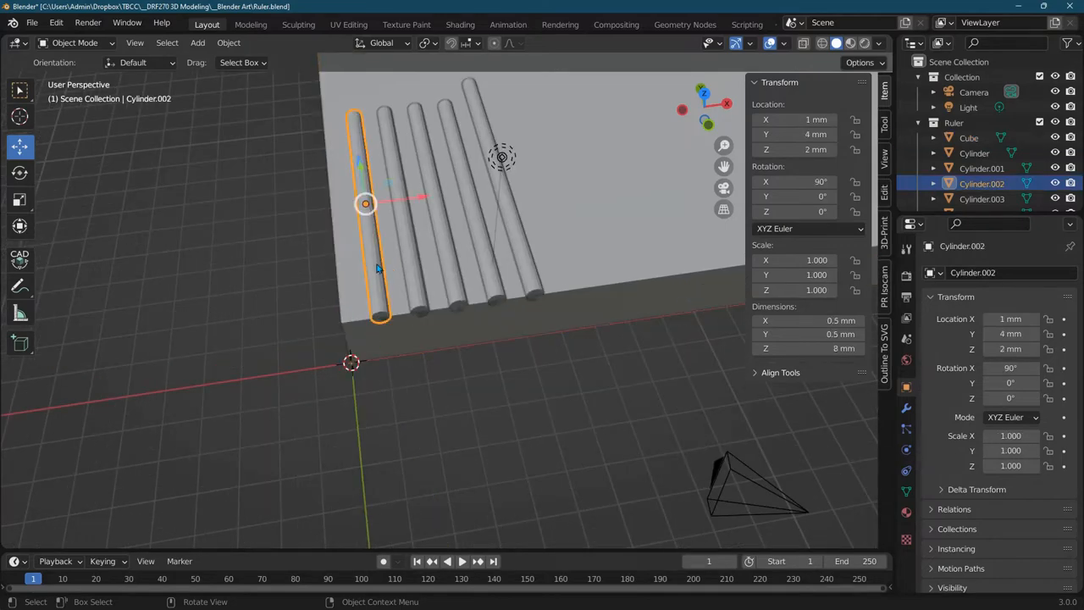
pyautogui.moveTo(490, 260)
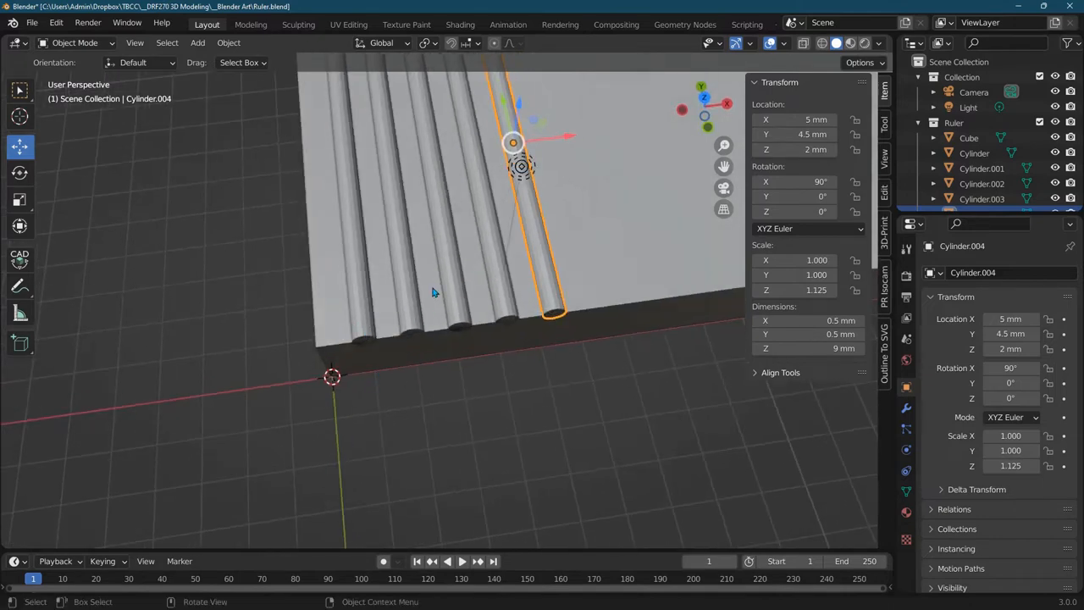
pyautogui.moveTo(591, 303)
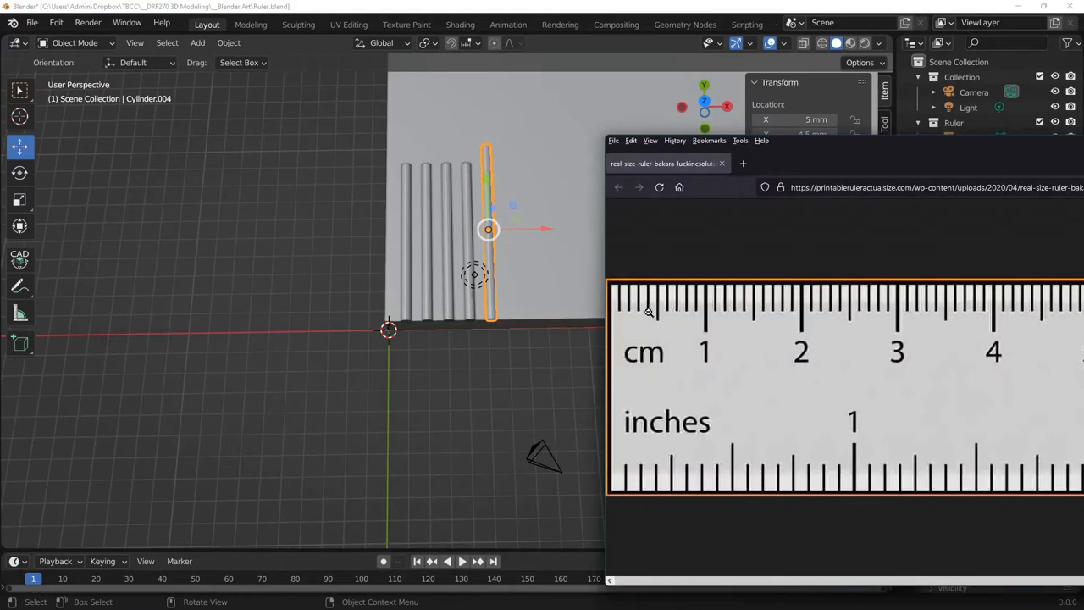
pyautogui.moveTo(674, 303)
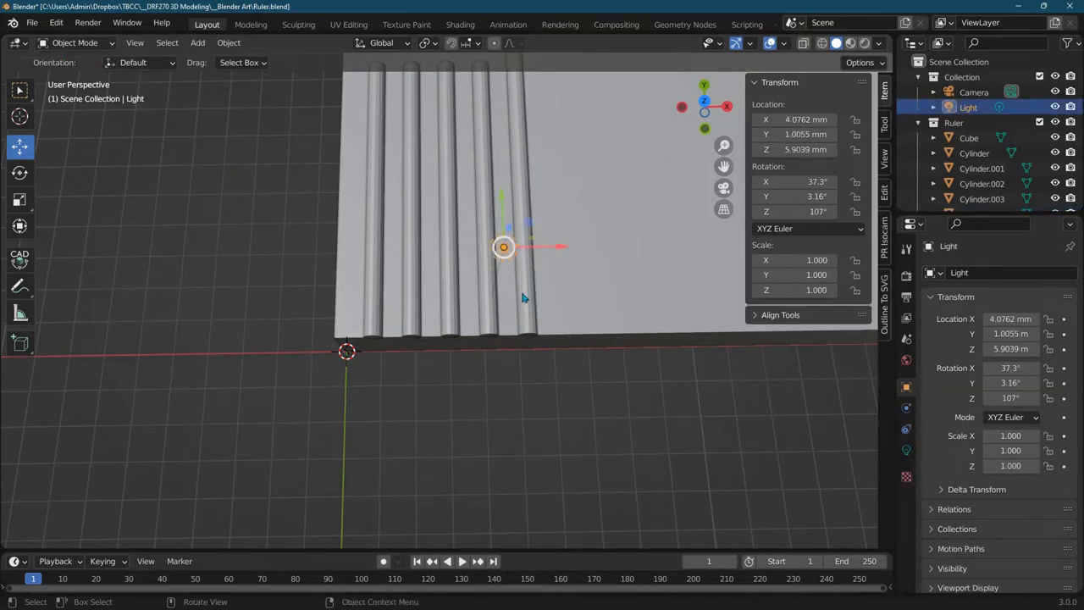
pyautogui.moveTo(521, 305)
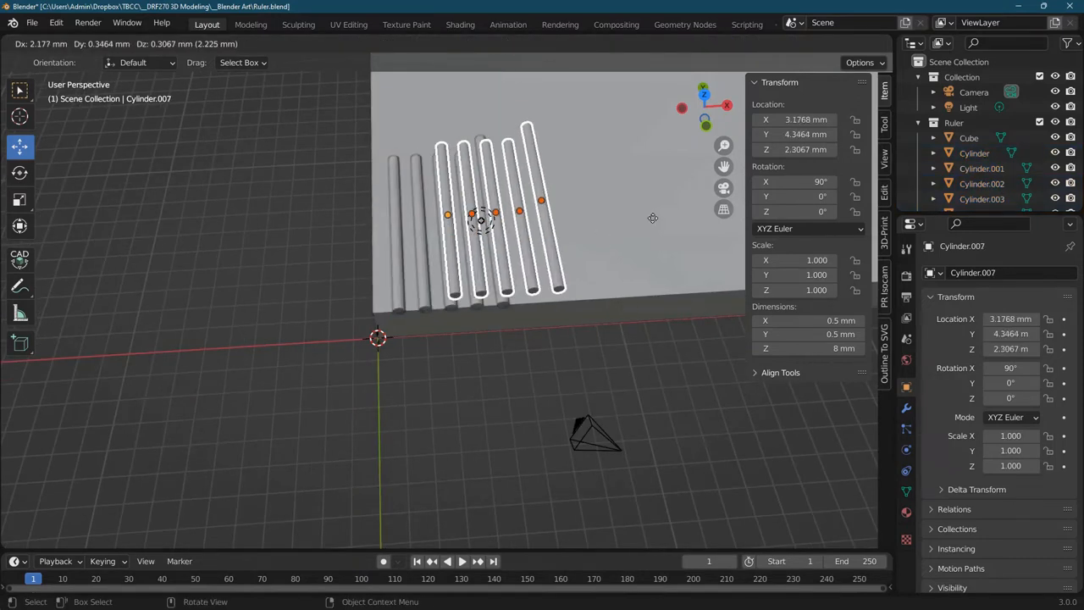
# Slide the five duplicated ticks along X to follow the first five
pyautogui.moveTo(478, 220); pyautogui.dragTo(652, 216)
pyautogui.write('1')
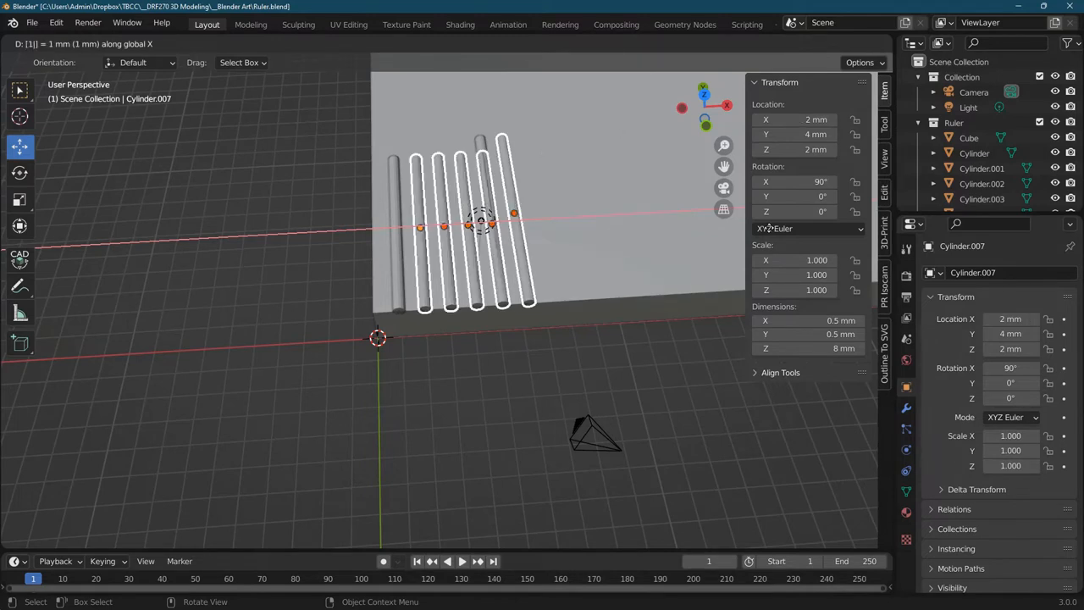
pyautogui.moveTo(470, 220); pyautogui.dragTo(584, 220)
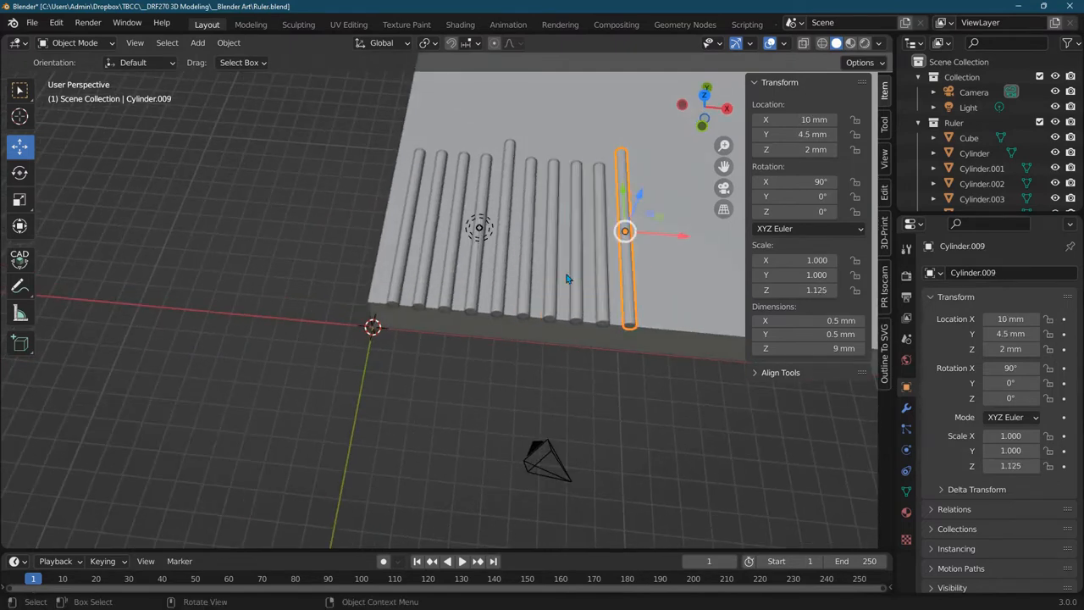
pyautogui.moveTo(607, 267)
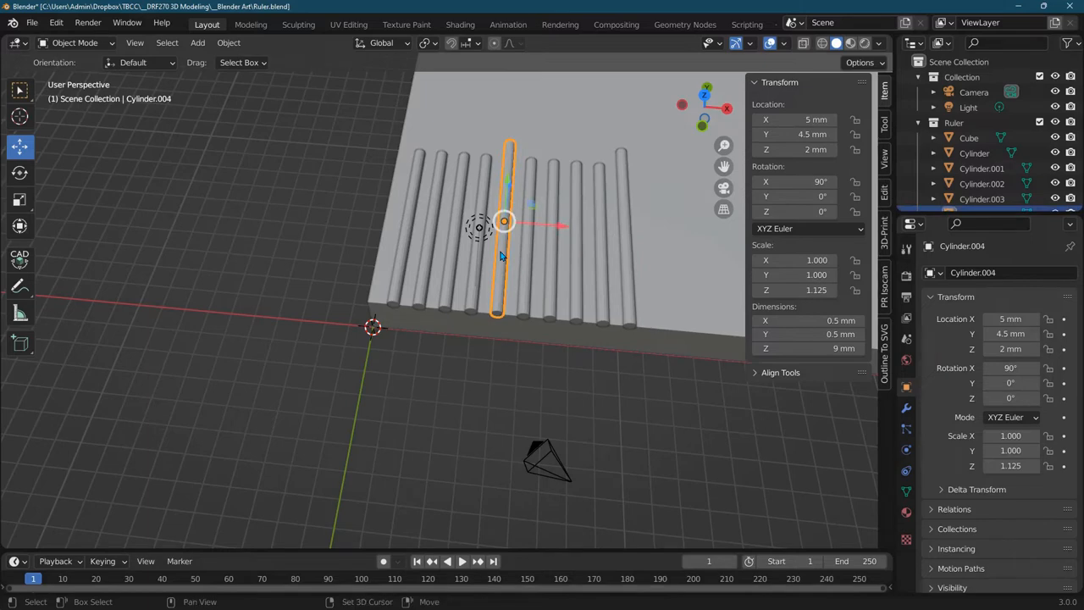
# Select the fifth tick, Cylinder.004, and apply its 1.125 Z scale
pyautogui.click(796, 289)
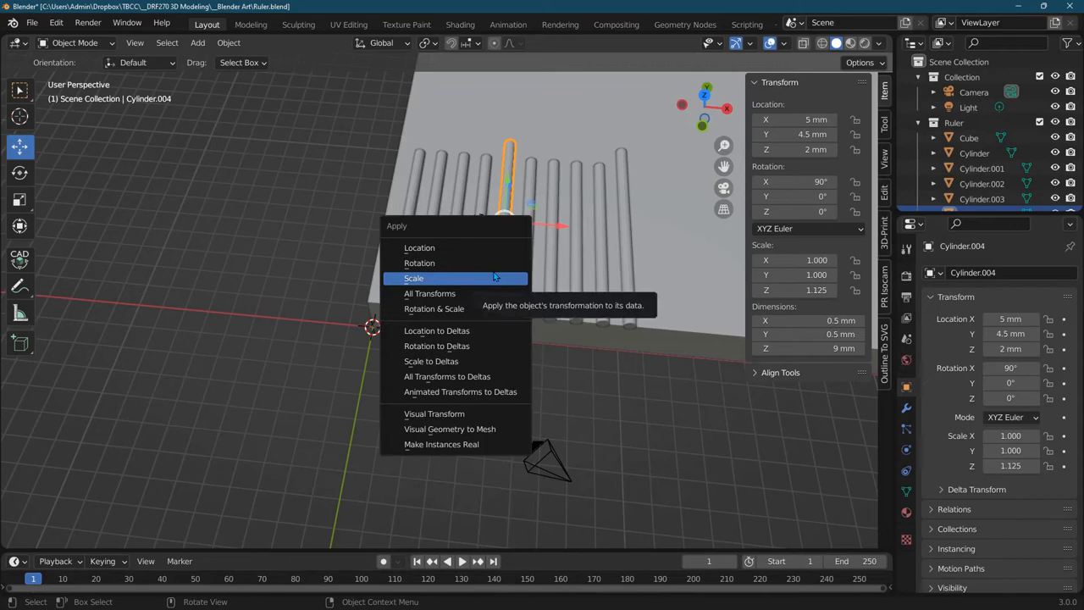
pyautogui.click(413, 278)
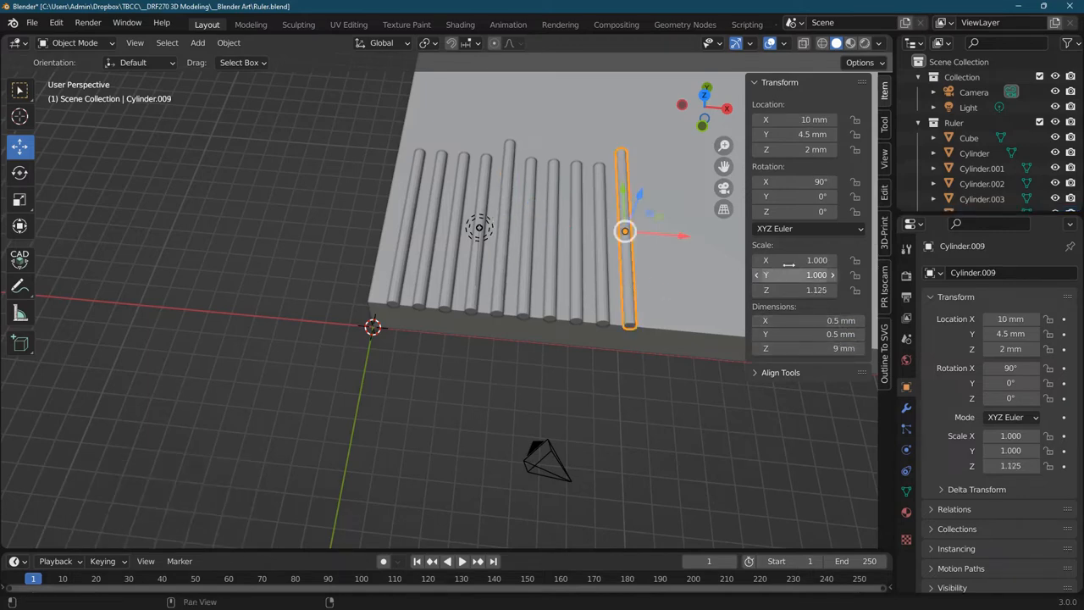
# Set Cylinder.009's Scale X and Y to 1.25 and Scale Z to 1.406
pyautogui.doubleClick(794, 260)
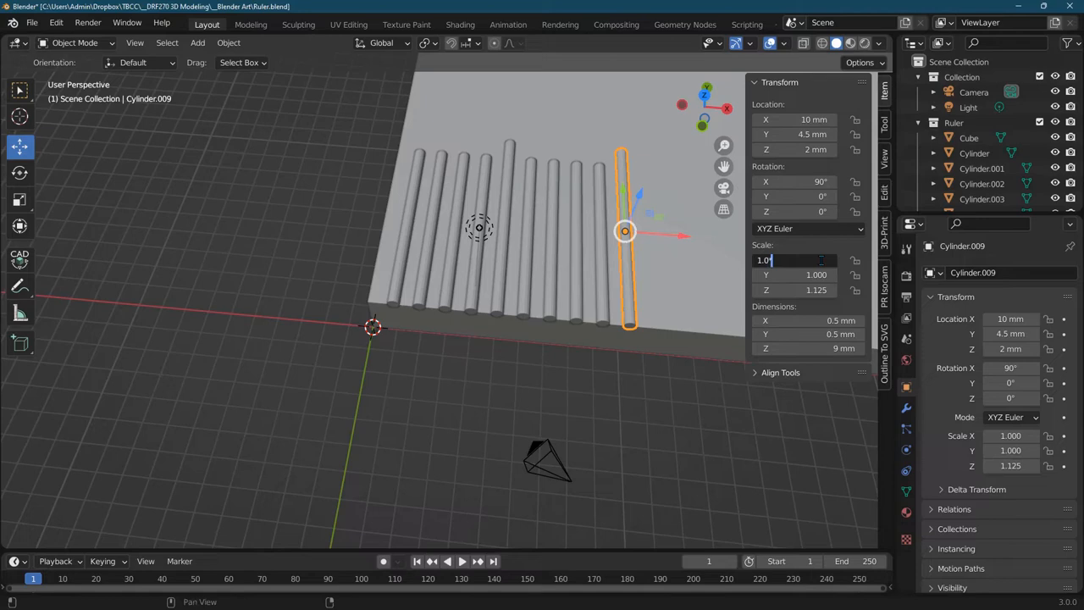
pyautogui.write('1')
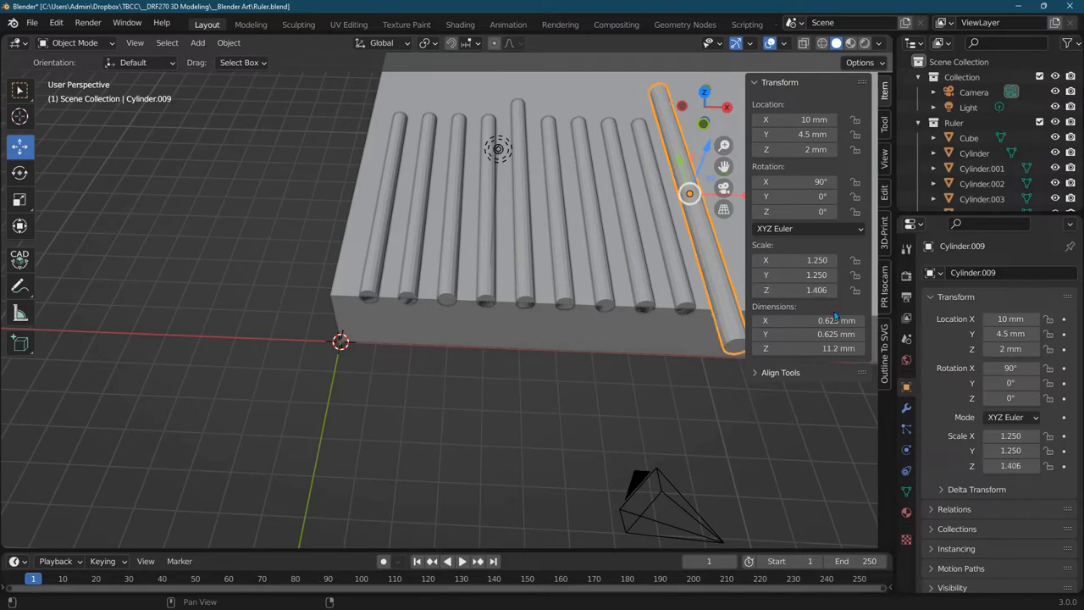
pyautogui.doubleClick(795, 290)
pyautogui.write('1.300')
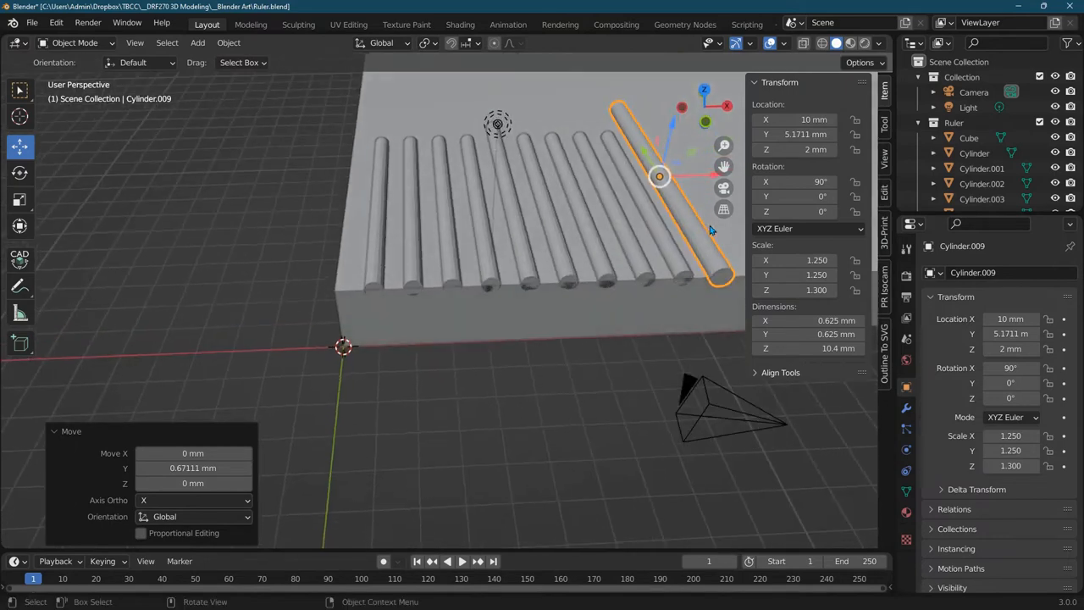
pyautogui.moveTo(705, 229)
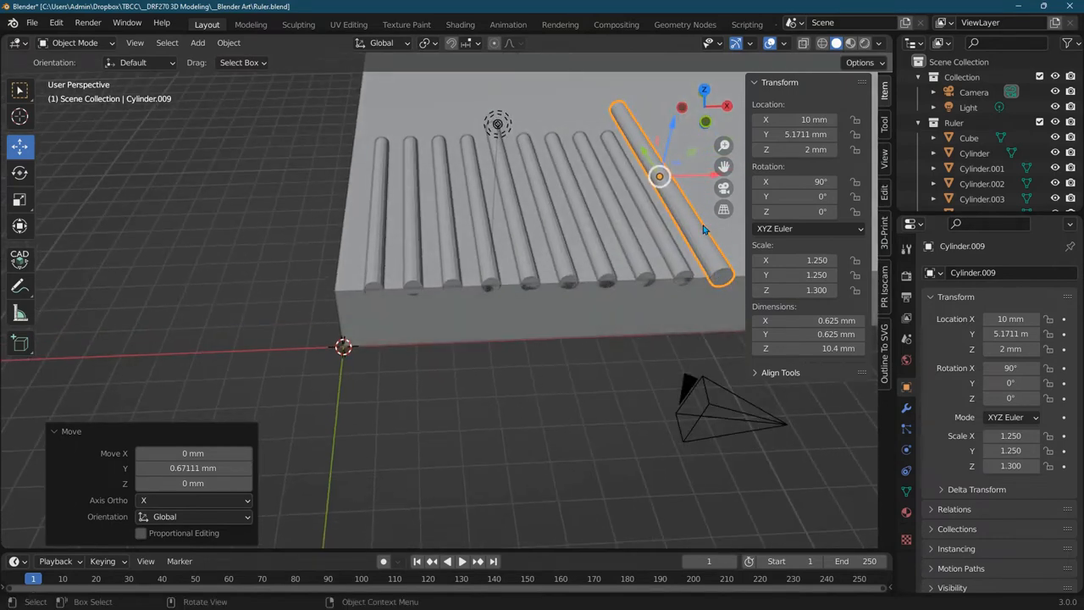
pyautogui.moveTo(794, 144)
pyautogui.write('5')
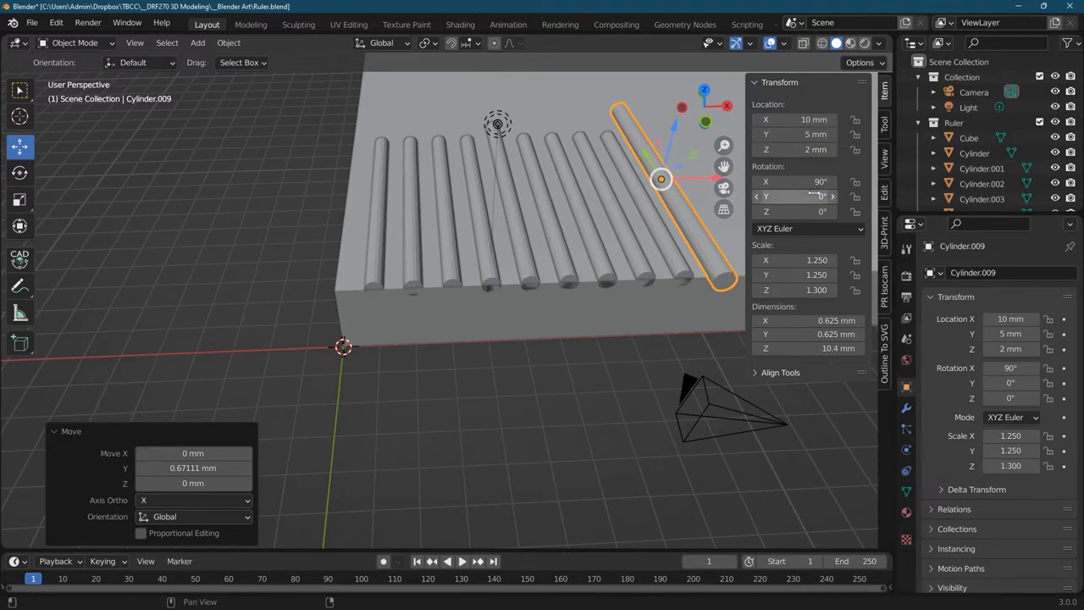
# Set Cylinder.009's Location Y to 5 mm and Scale Z to 1.3
pyautogui.doubleClick(795, 134)
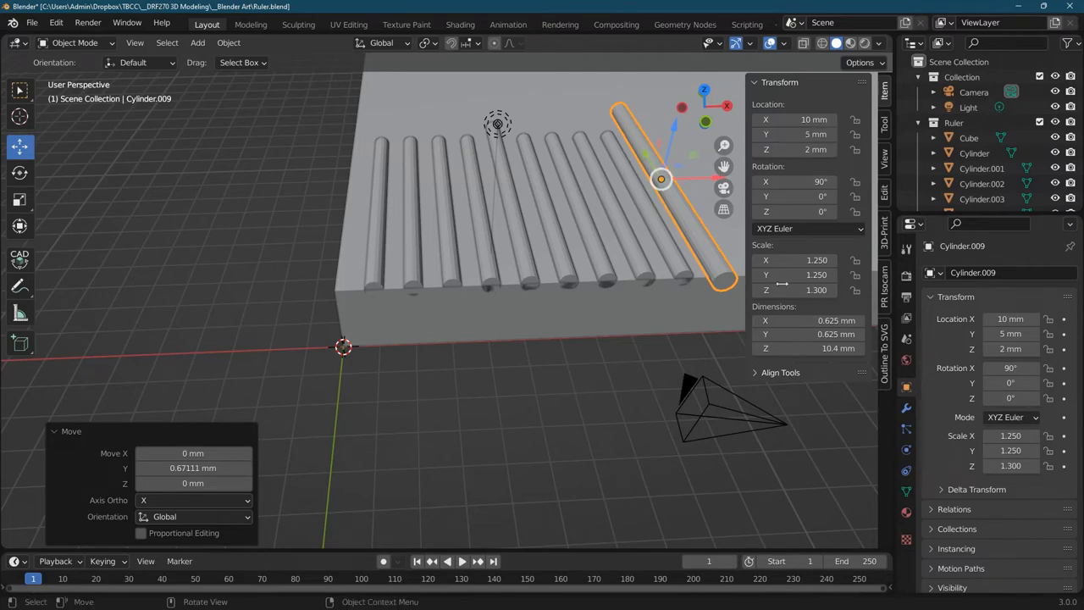
pyautogui.doubleClick(792, 290)
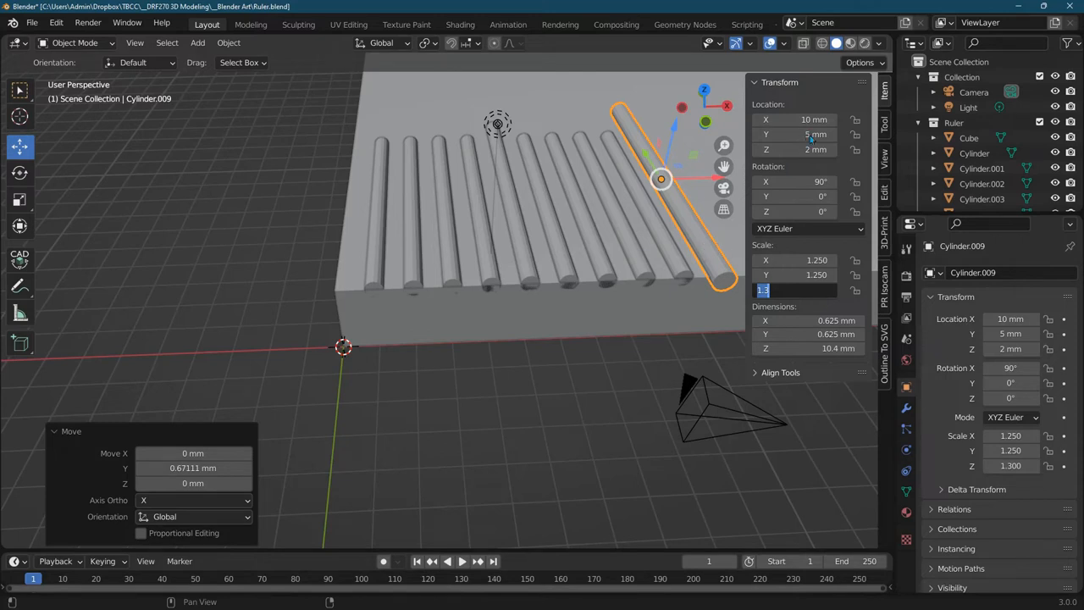
pyautogui.click(794, 135)
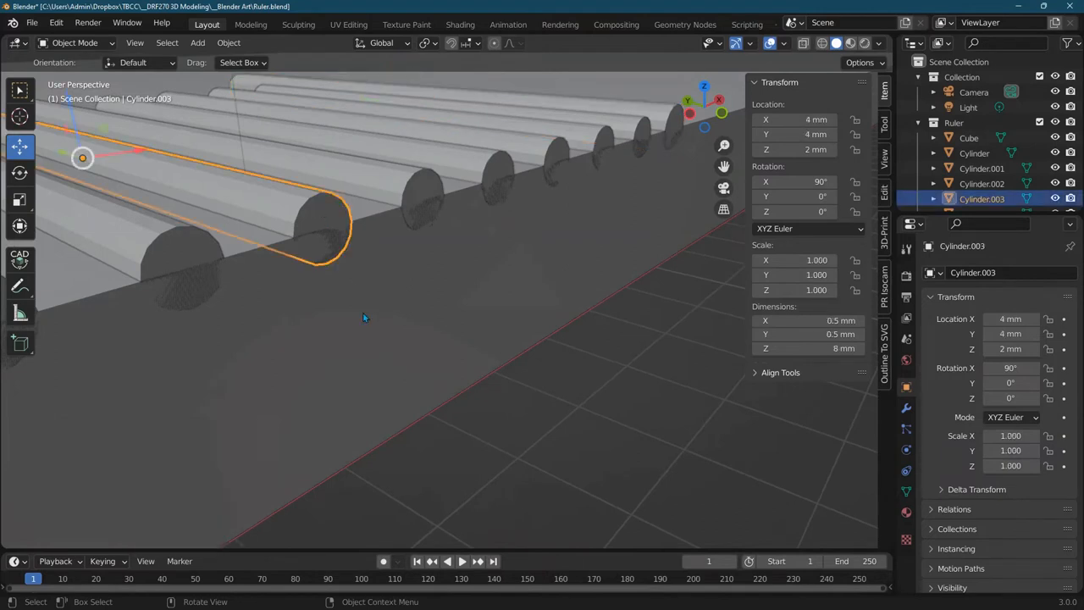
pyautogui.click(968, 137)
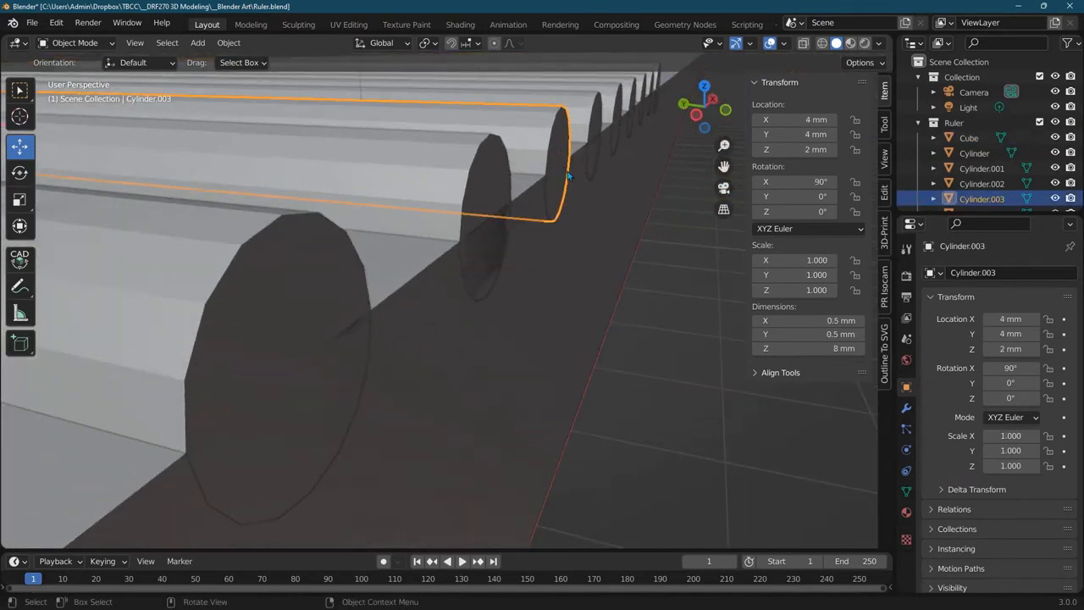
pyautogui.click(968, 137)
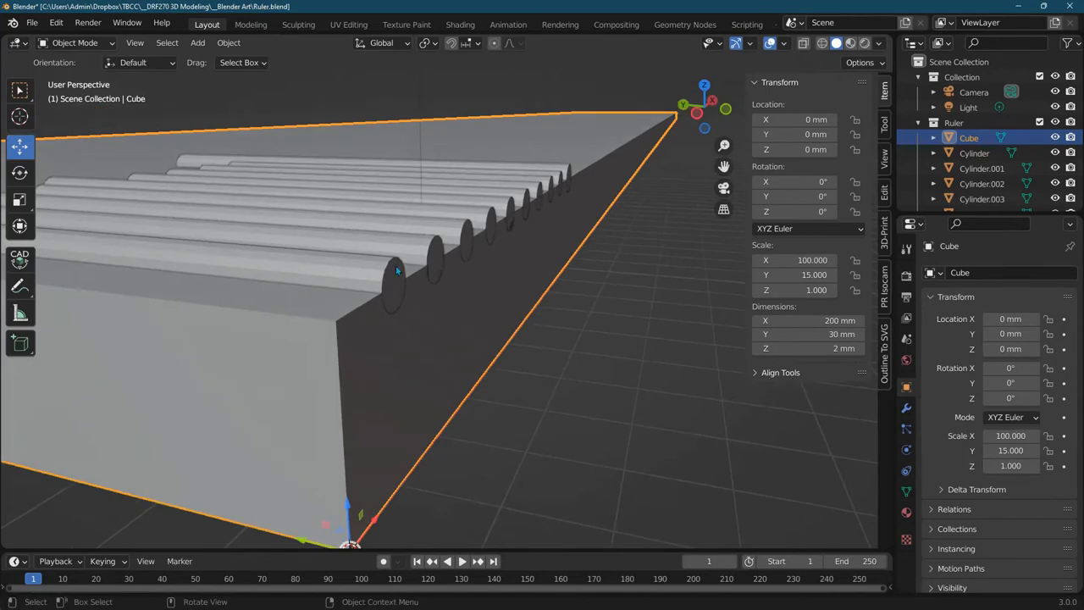
pyautogui.moveTo(290, 267)
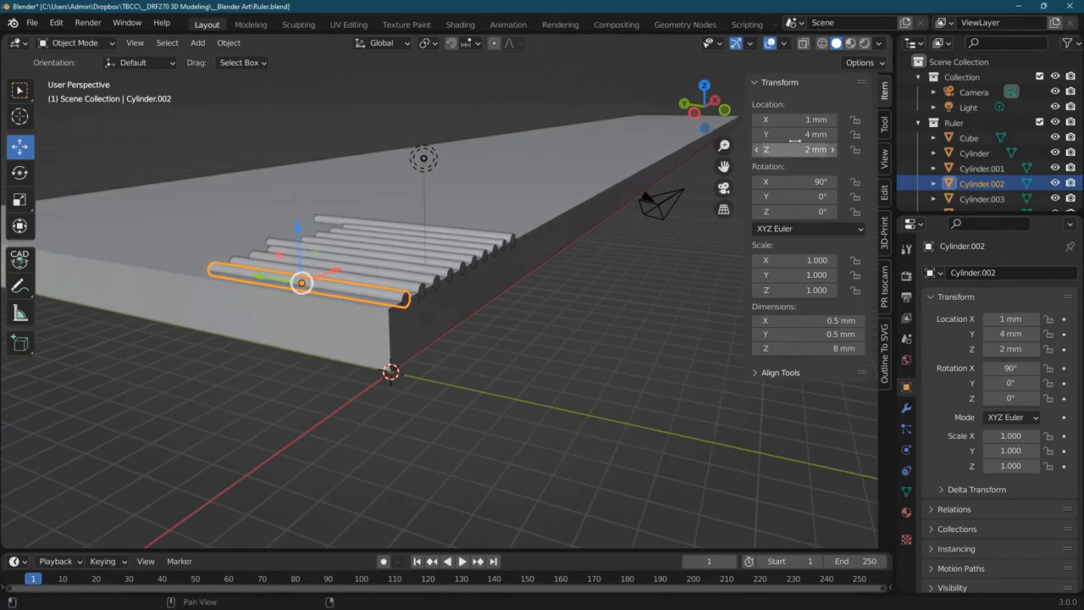
pyautogui.doubleClick(793, 134)
pyautogui.write('4.01')
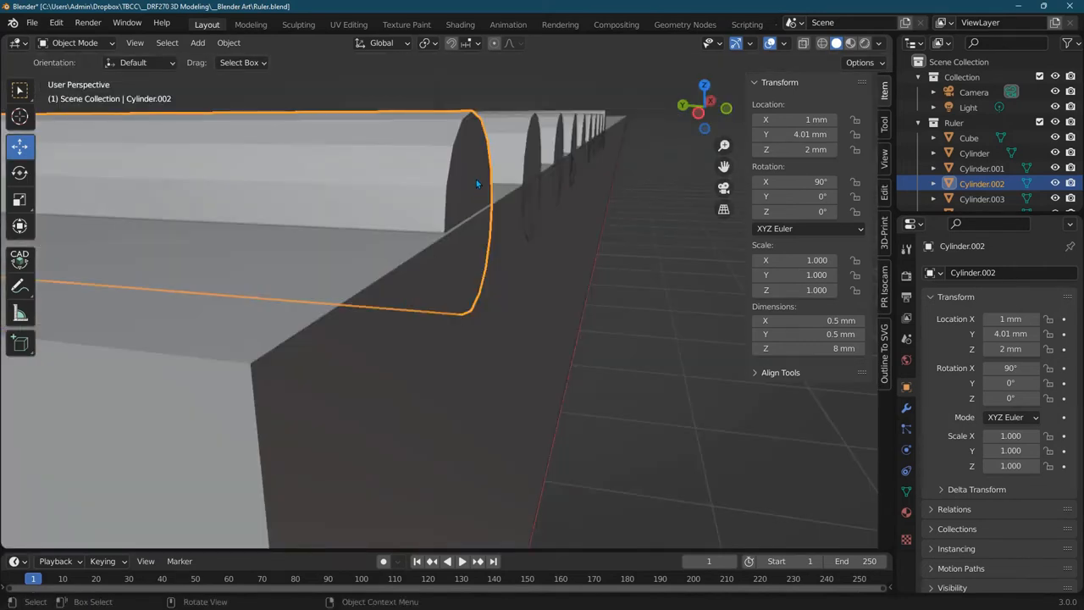
pyautogui.moveTo(472, 243)
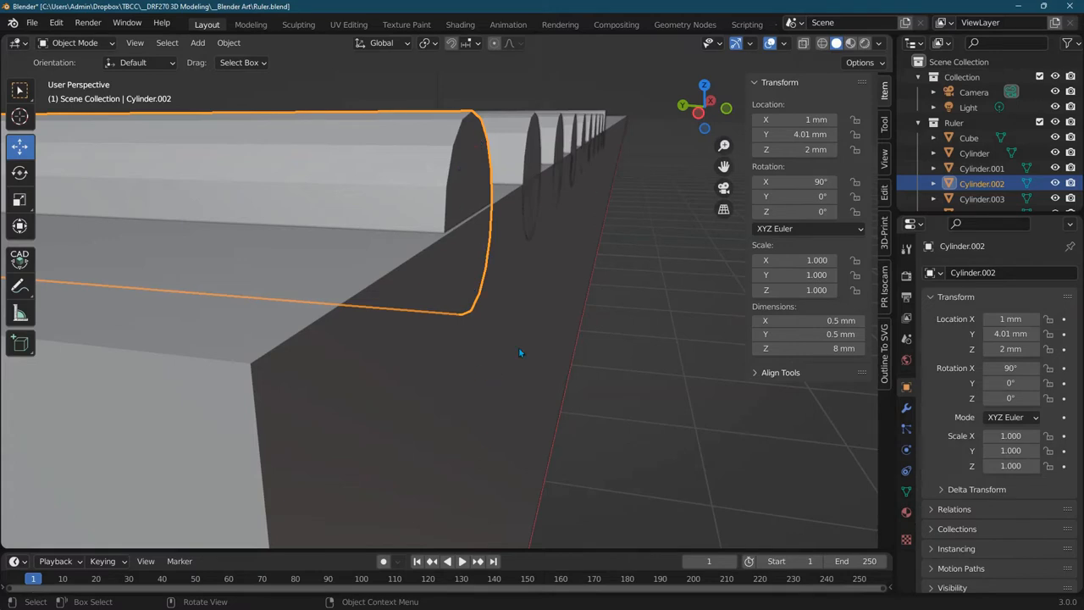
pyautogui.moveTo(478, 185)
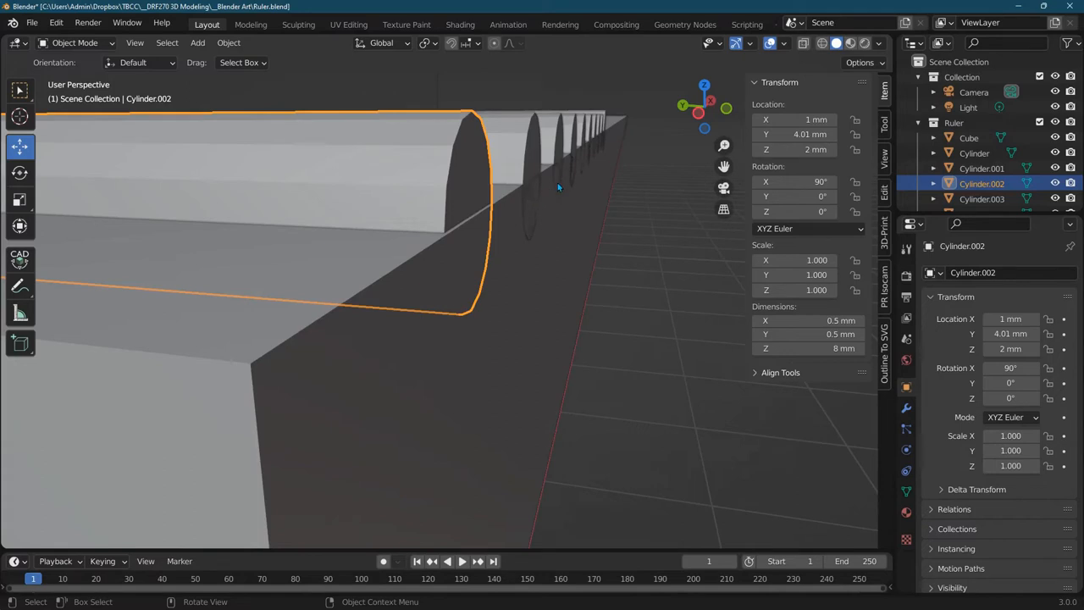
pyautogui.moveTo(526, 217)
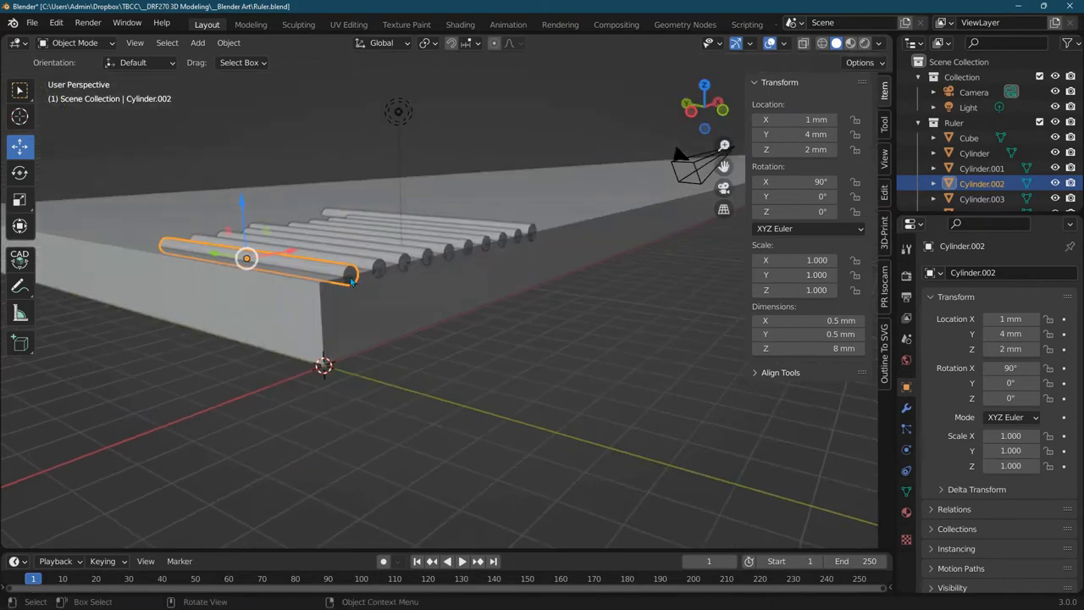
pyautogui.moveTo(552, 243)
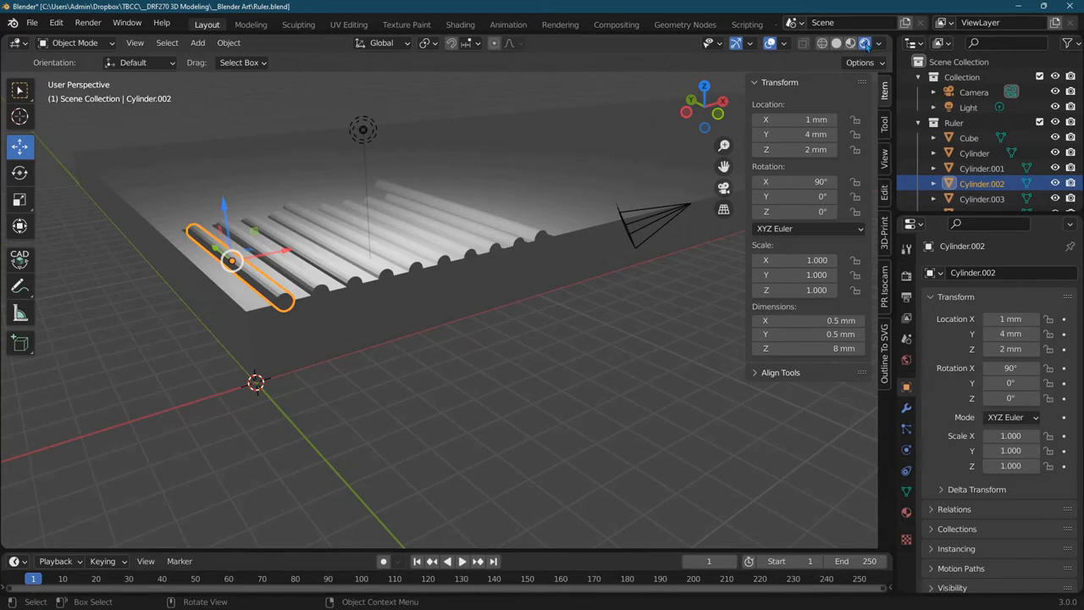
pyautogui.moveTo(853, 43)
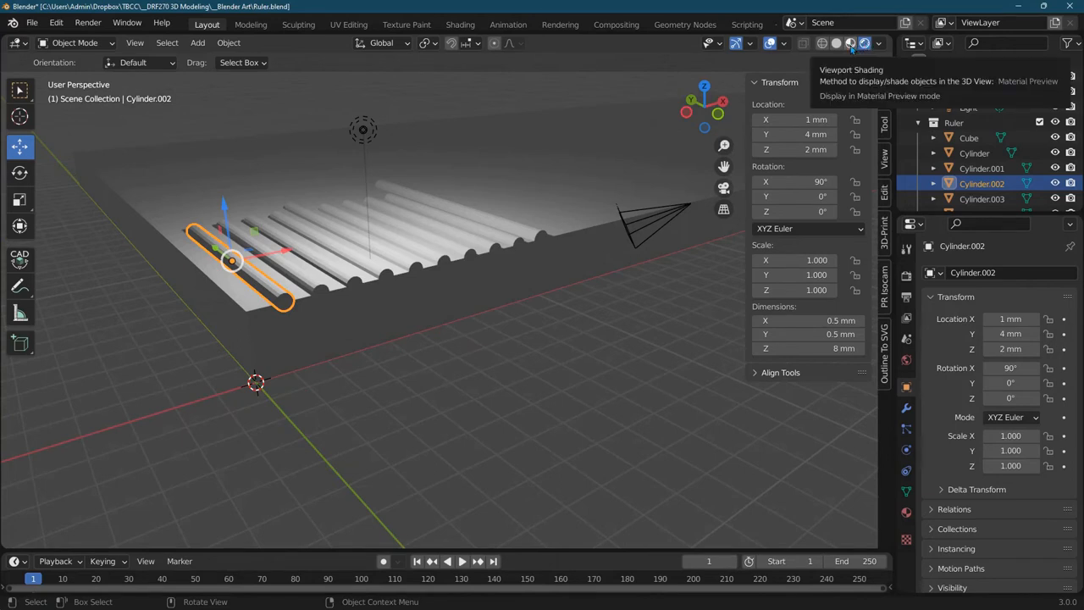
# Switch the viewport to material preview shading to view the ticks
pyautogui.click(864, 43)
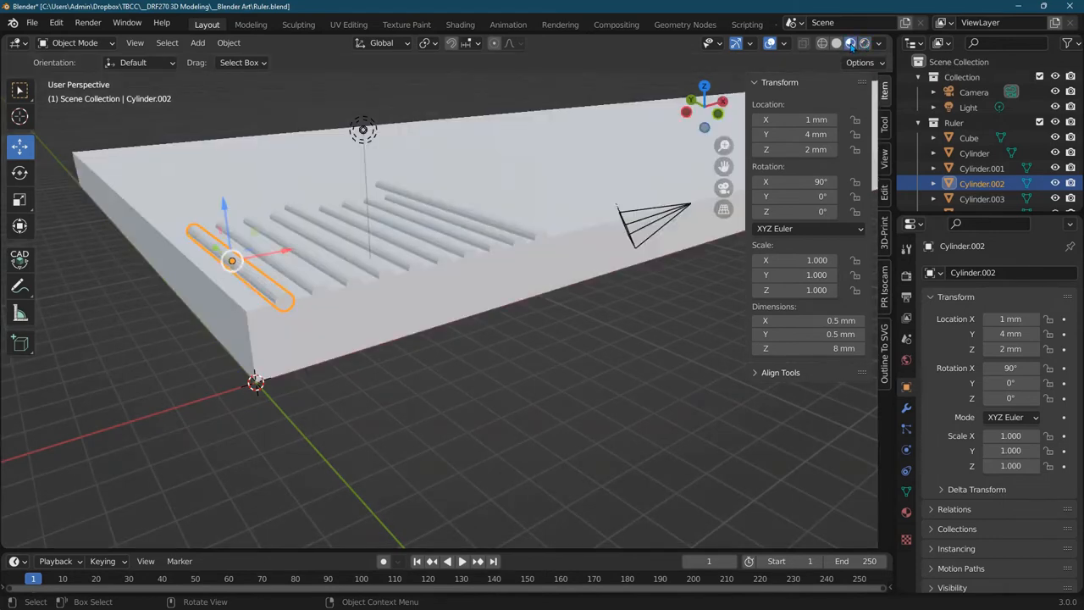
pyautogui.moveTo(852, 43)
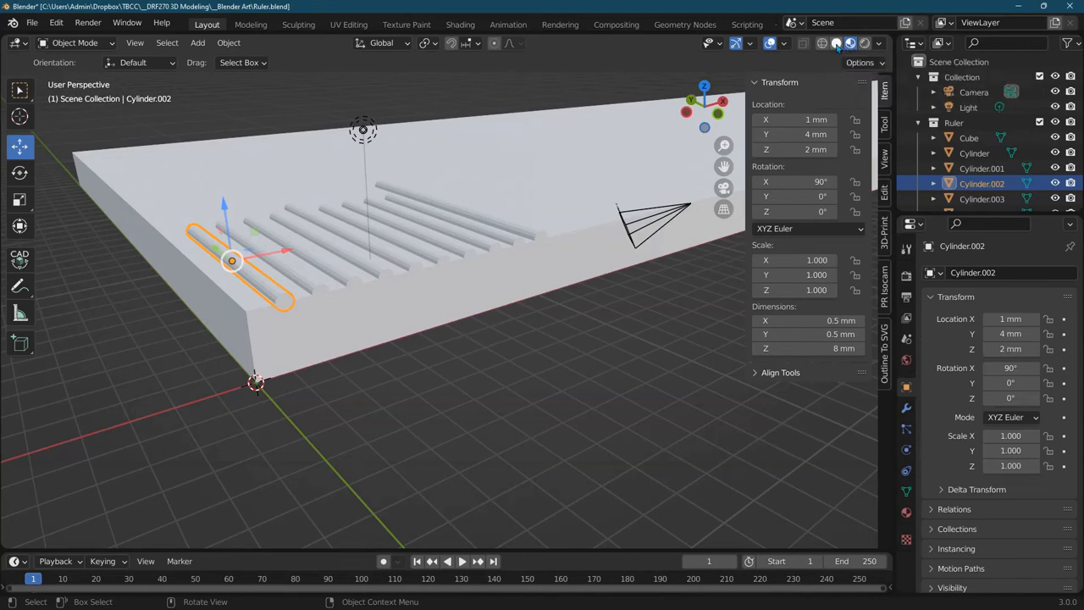
pyautogui.moveTo(836, 43)
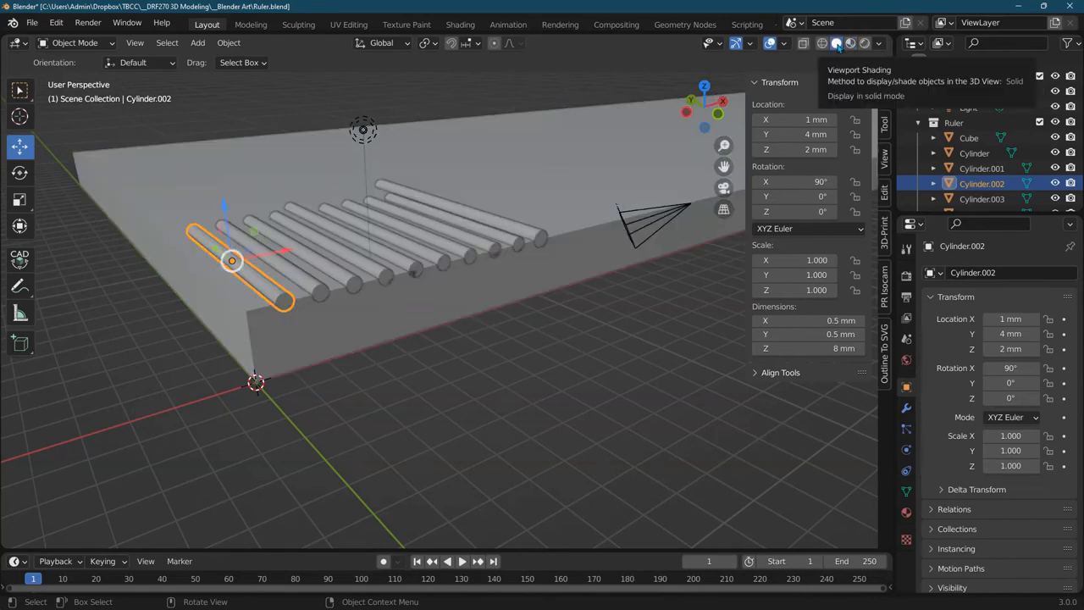
pyautogui.moveTo(596, 161)
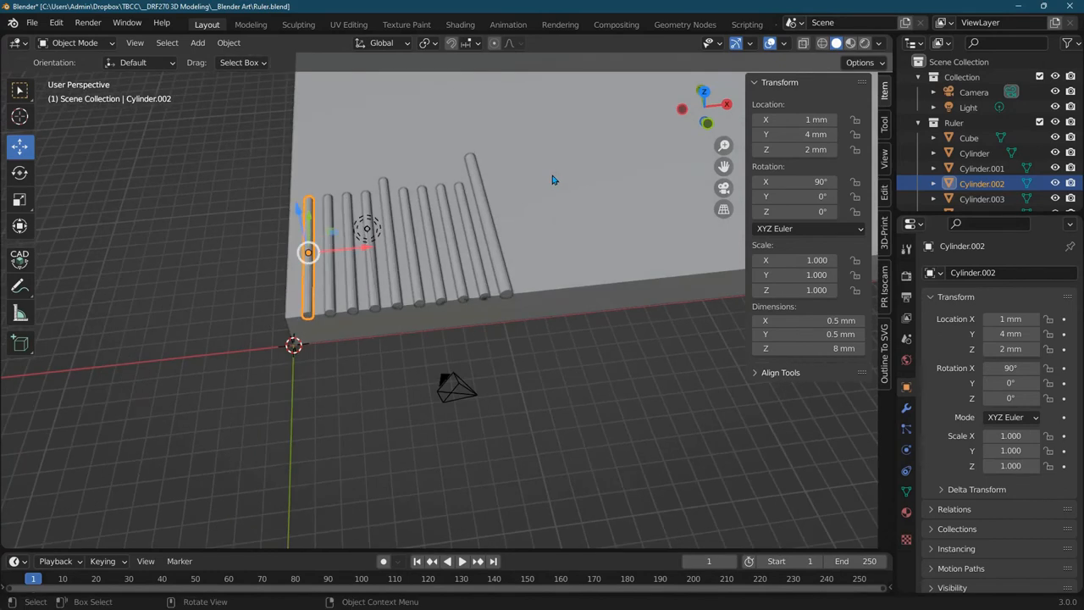
pyautogui.moveTo(525, 129)
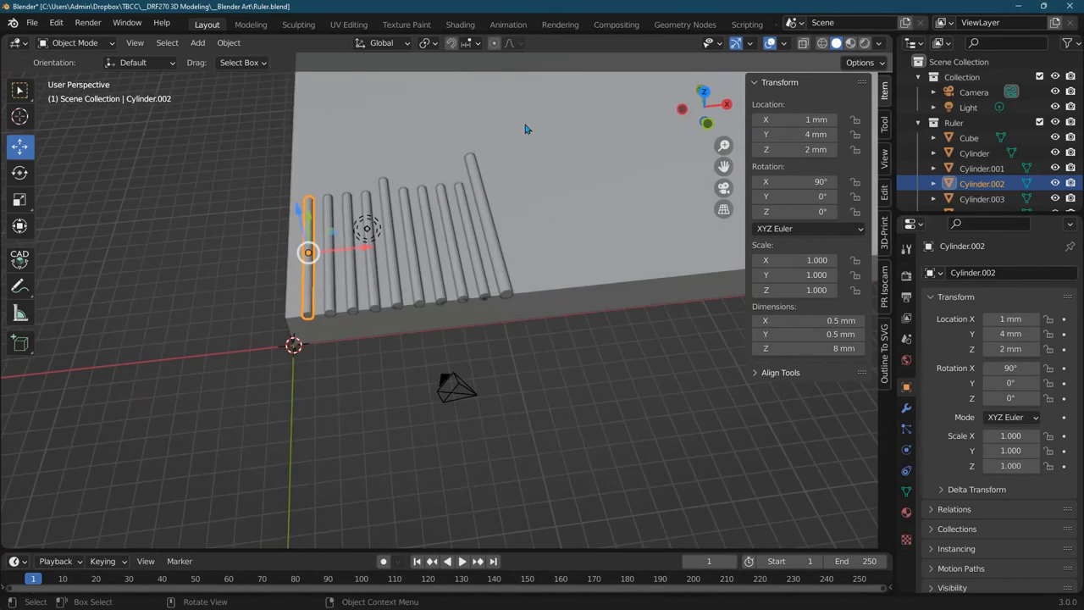
pyautogui.moveTo(471, 88)
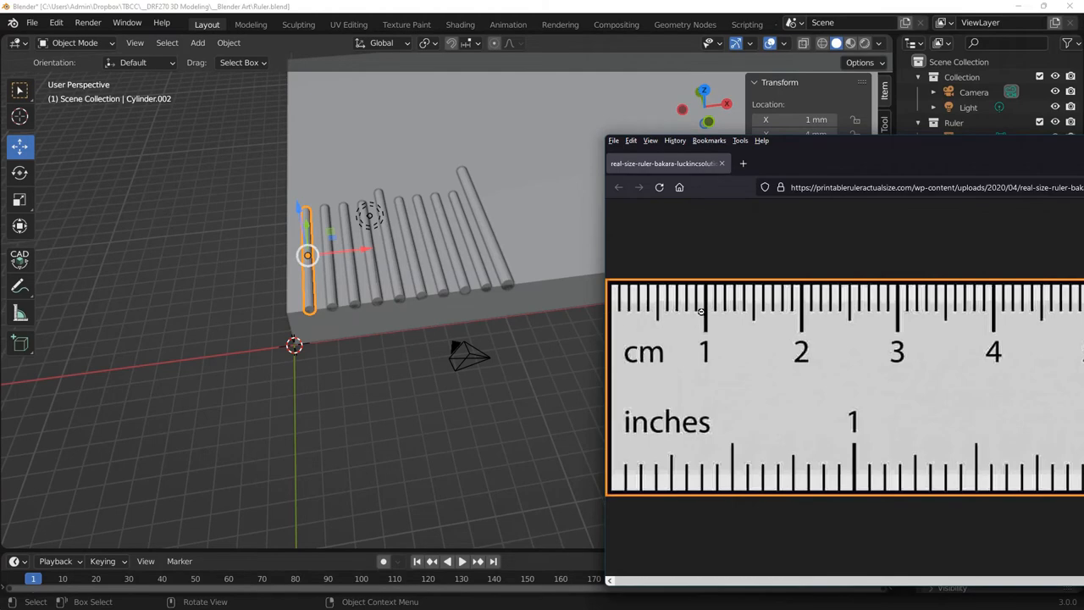
pyautogui.moveTo(698, 305)
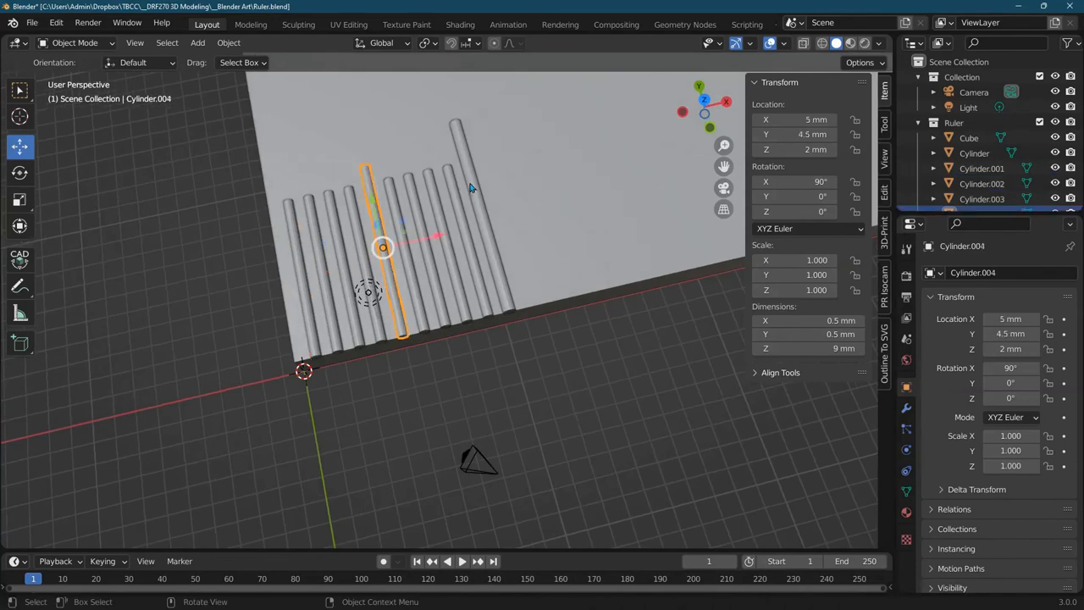
# Select the tenth tick, Cylinder.009, in the viewport and Outliner
pyautogui.click(480, 211)
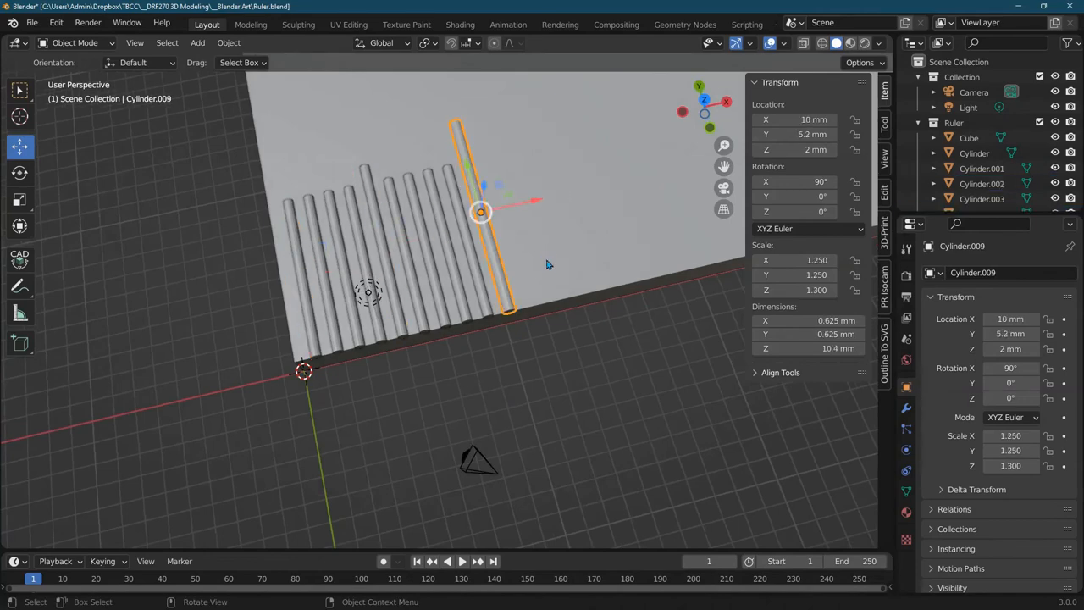
pyautogui.moveTo(236, 275)
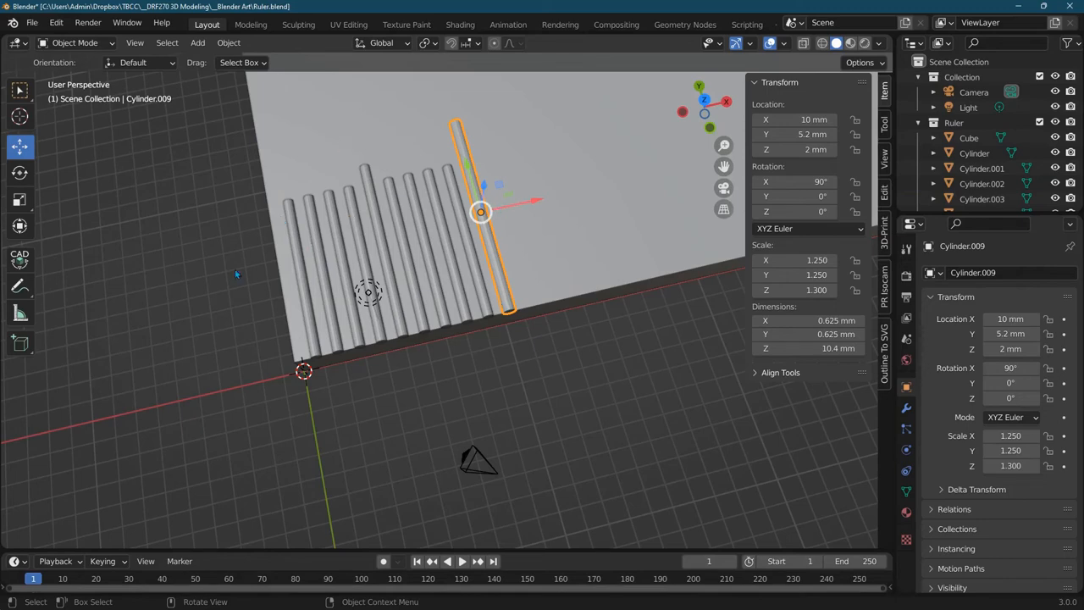
pyautogui.click(969, 137)
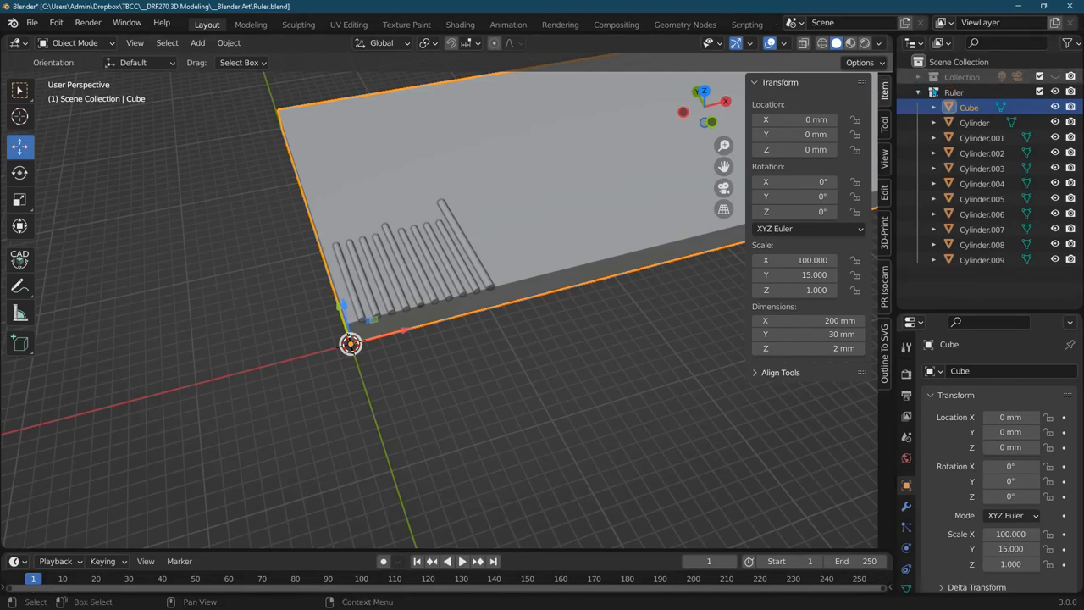
# Rename Cube to RulerBody in the Outliner, correcting the capitalisation
pyautogui.doubleClick(968, 107)
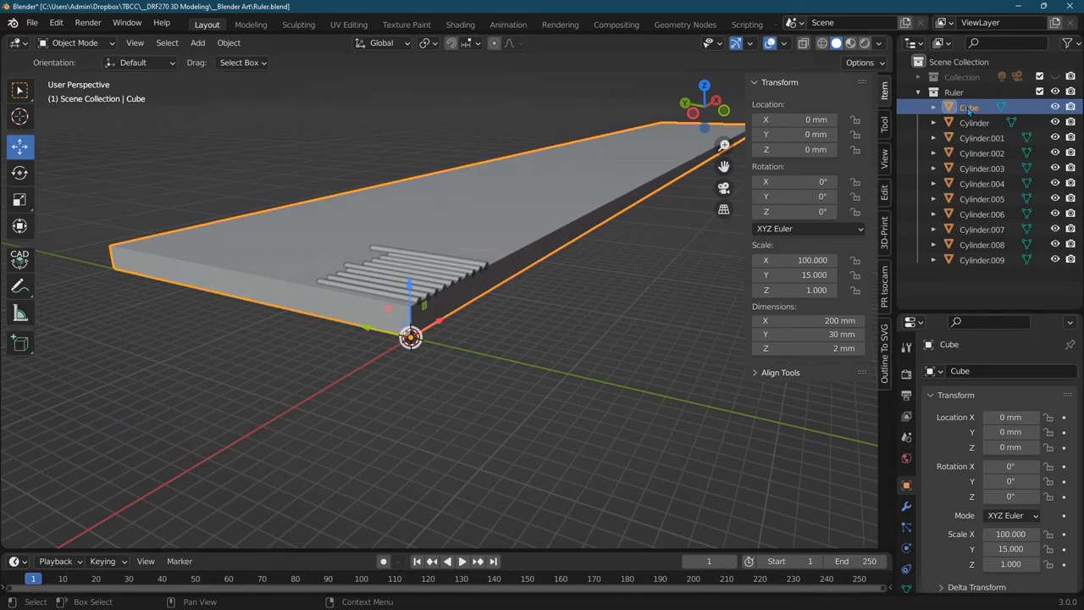
pyautogui.doubleClick(969, 106)
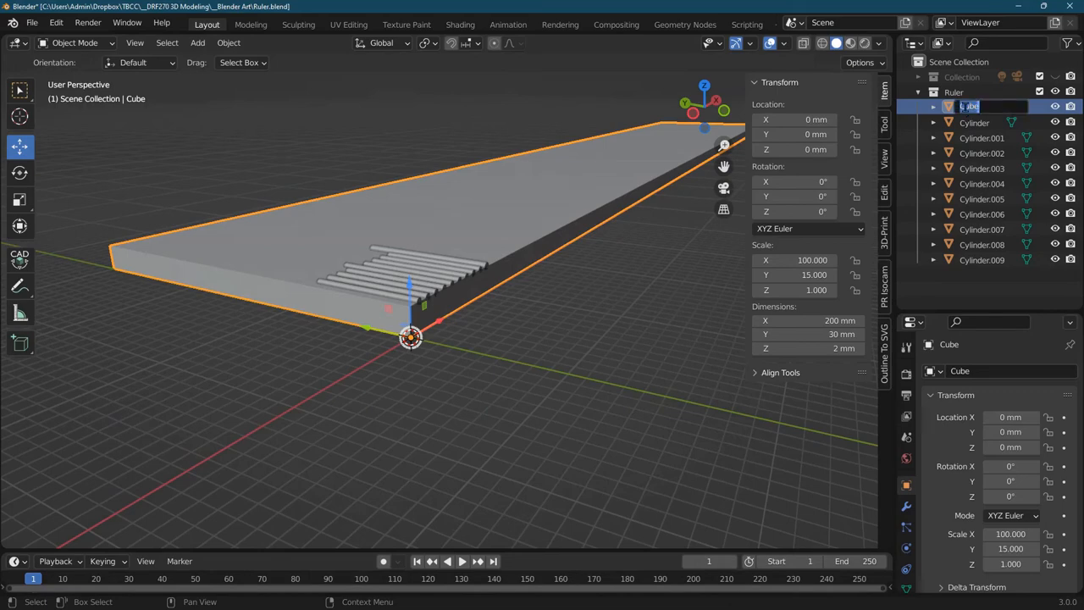
pyautogui.write('RULER bODY')
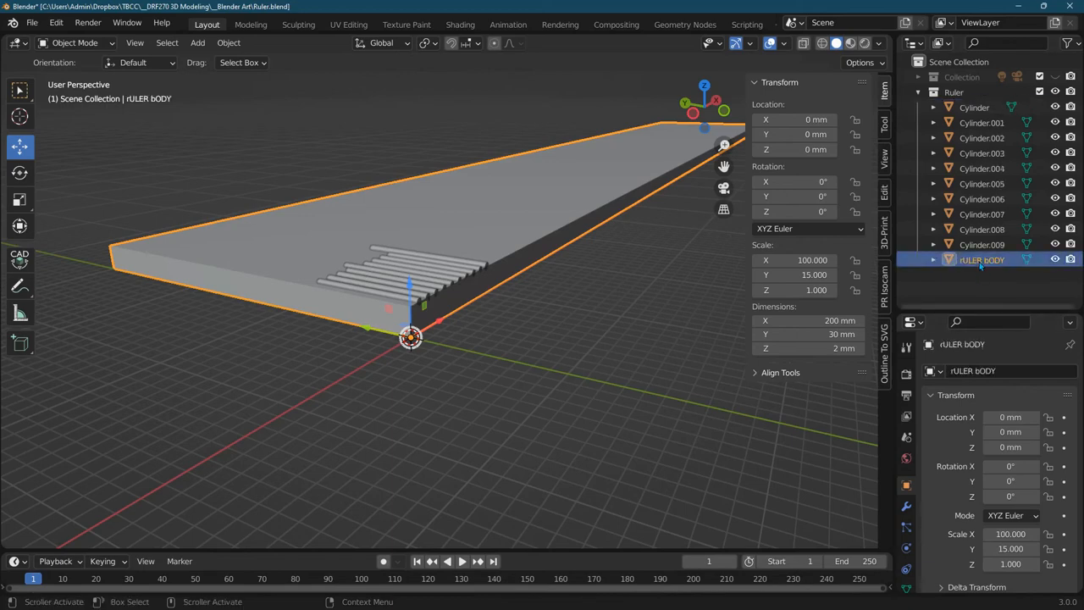
pyautogui.doubleClick(983, 259)
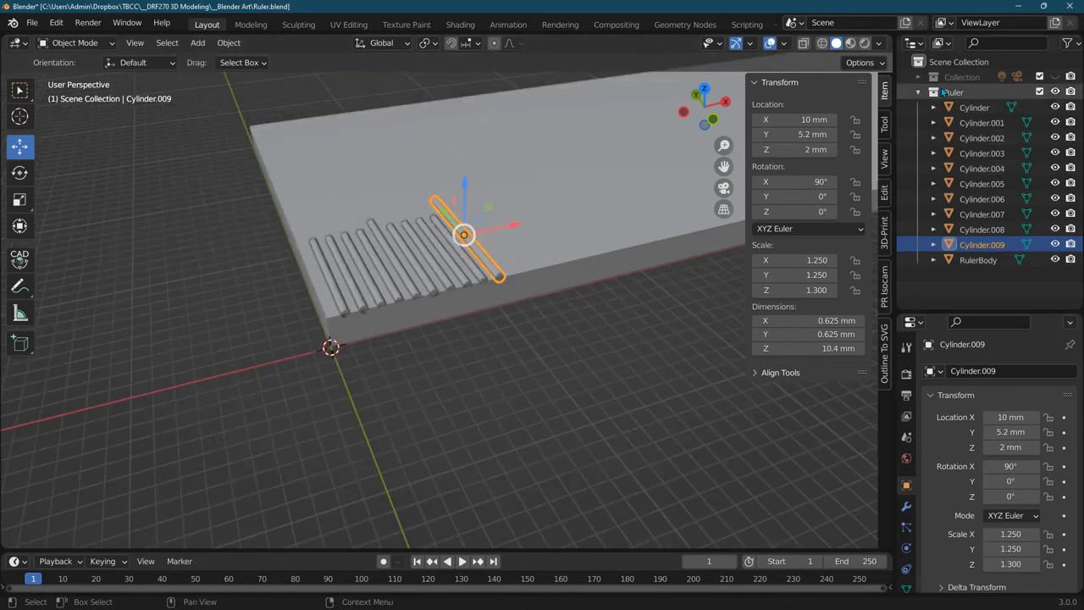
pyautogui.click(975, 107)
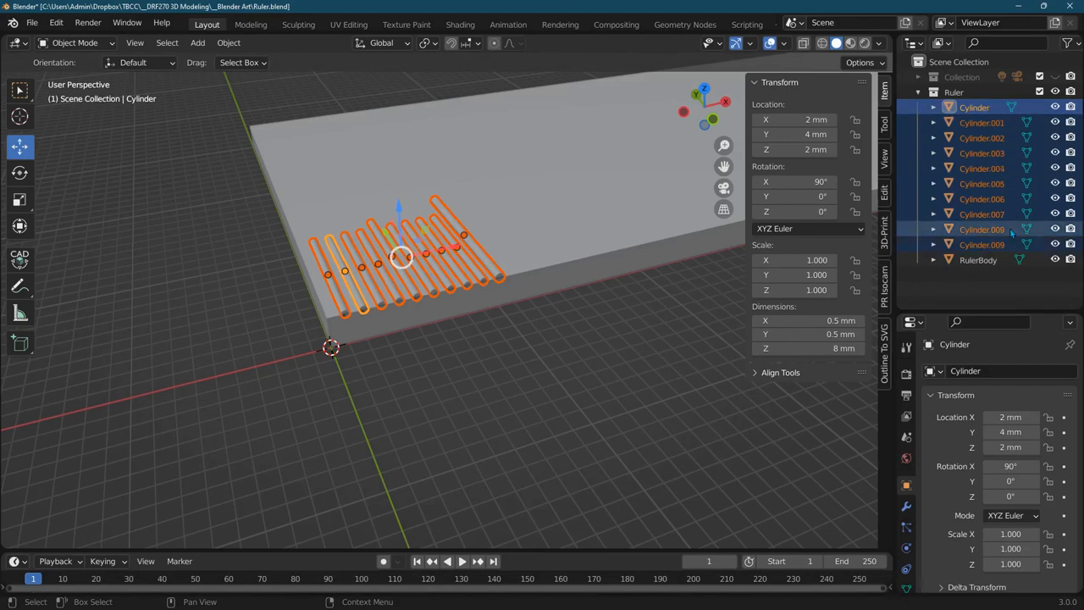
pyautogui.click(974, 107)
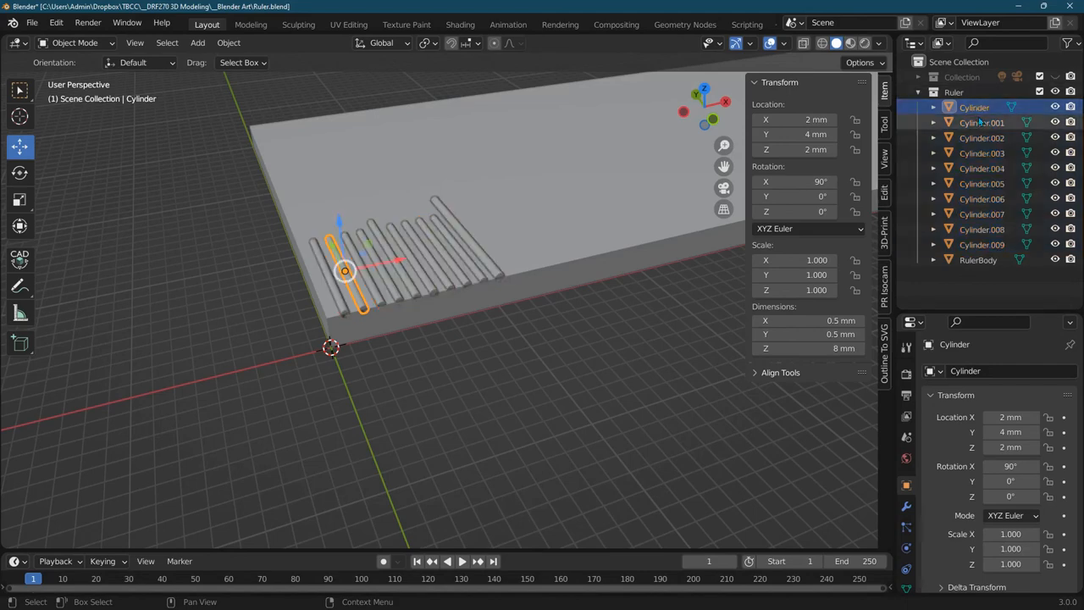
pyautogui.click(982, 198)
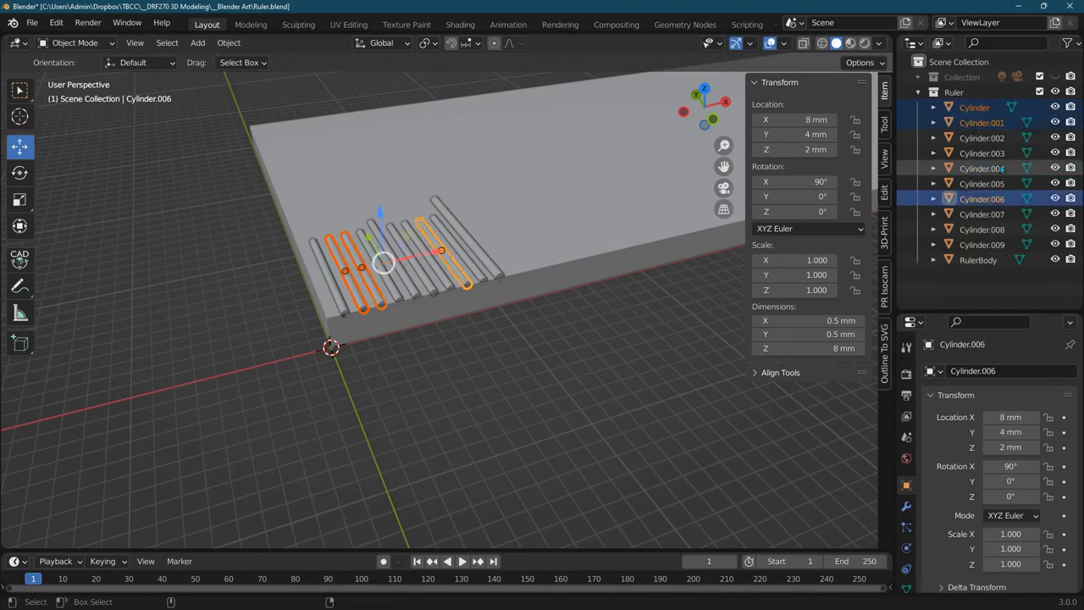
pyautogui.click(982, 214)
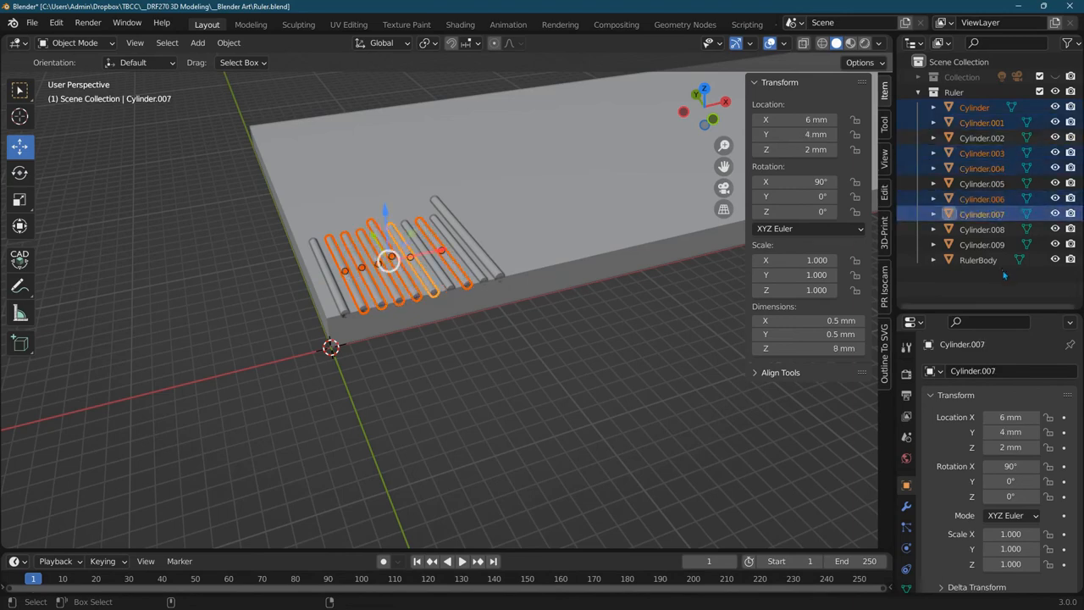
pyautogui.click(974, 107)
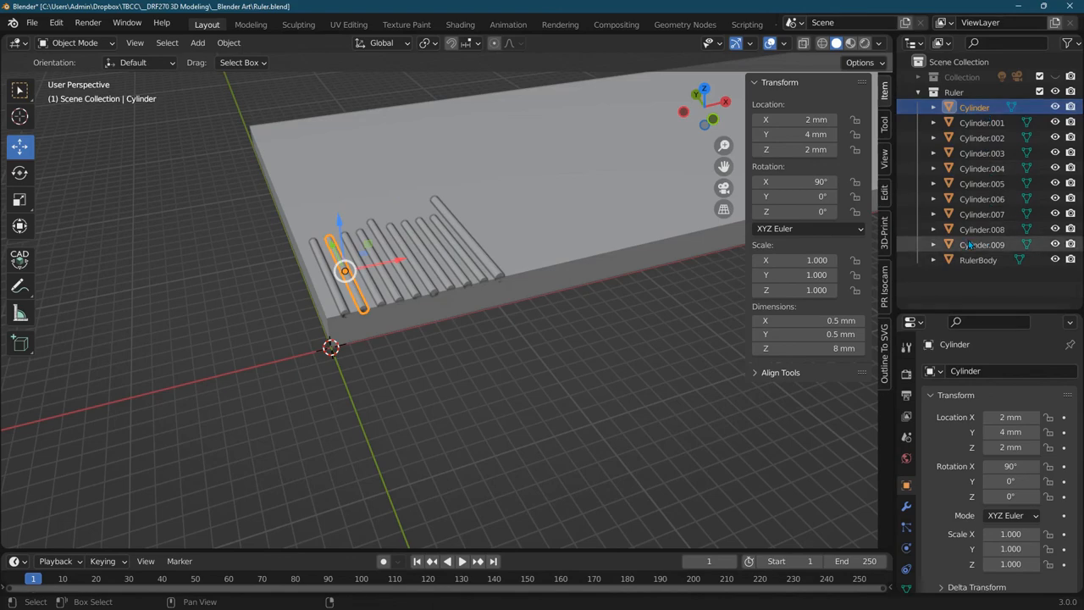
pyautogui.moveTo(972, 245)
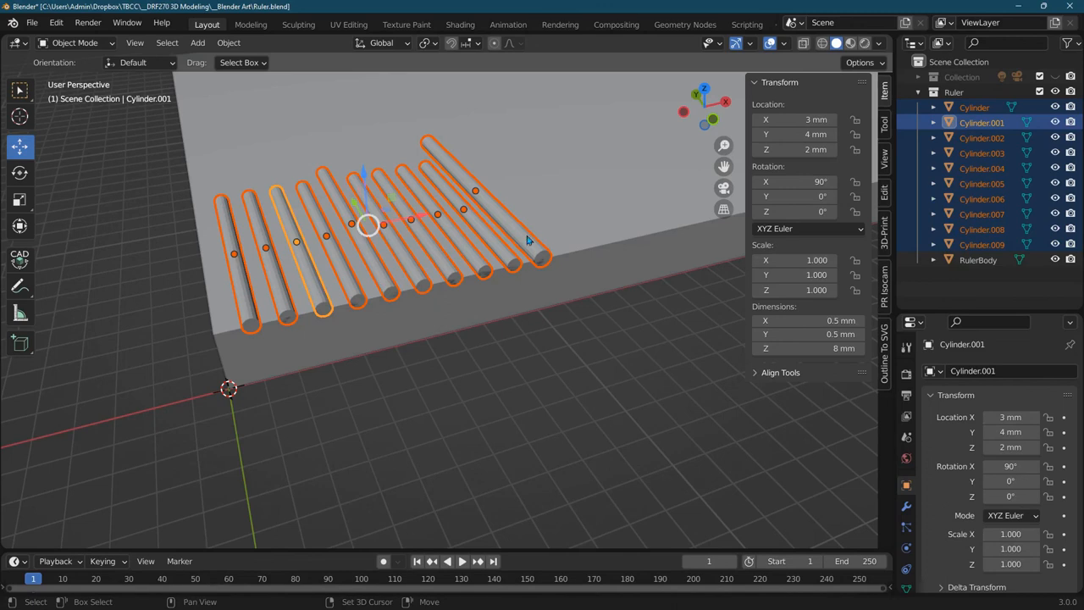
pyautogui.click(983, 229)
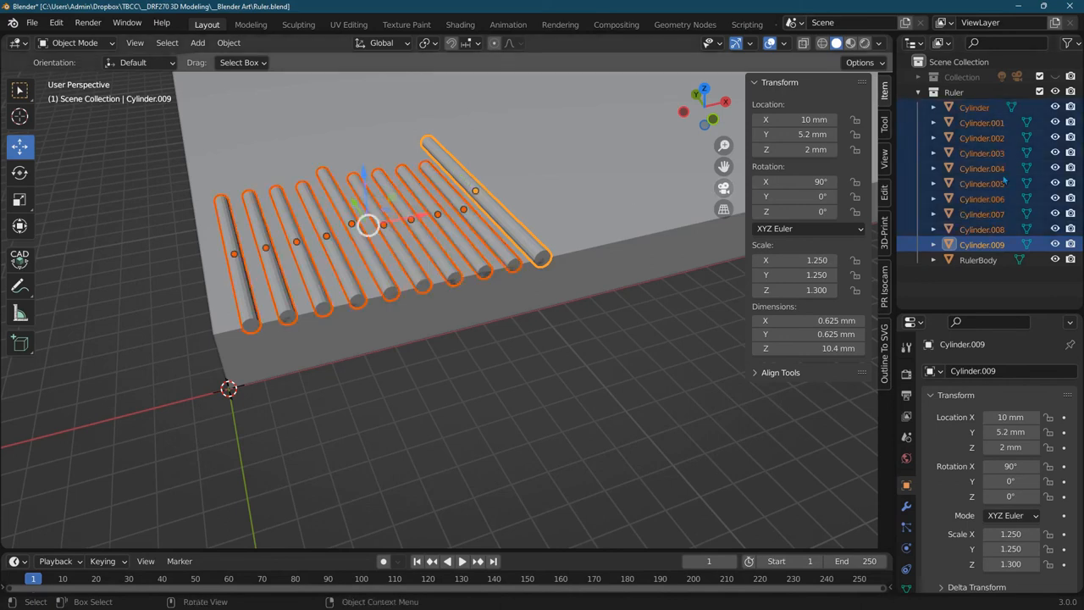
pyautogui.click(982, 183)
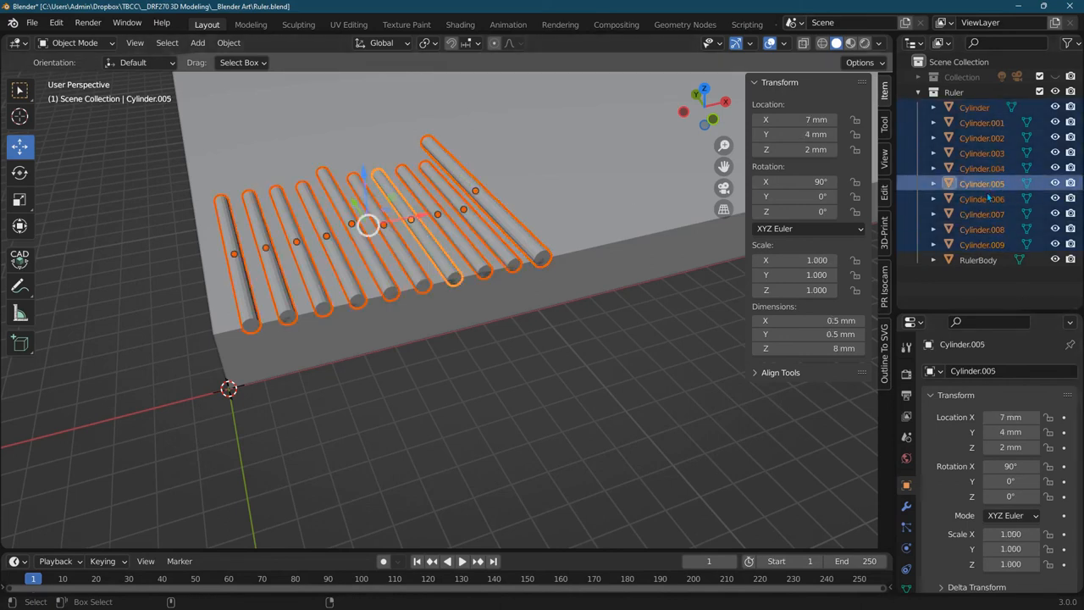
pyautogui.click(982, 198)
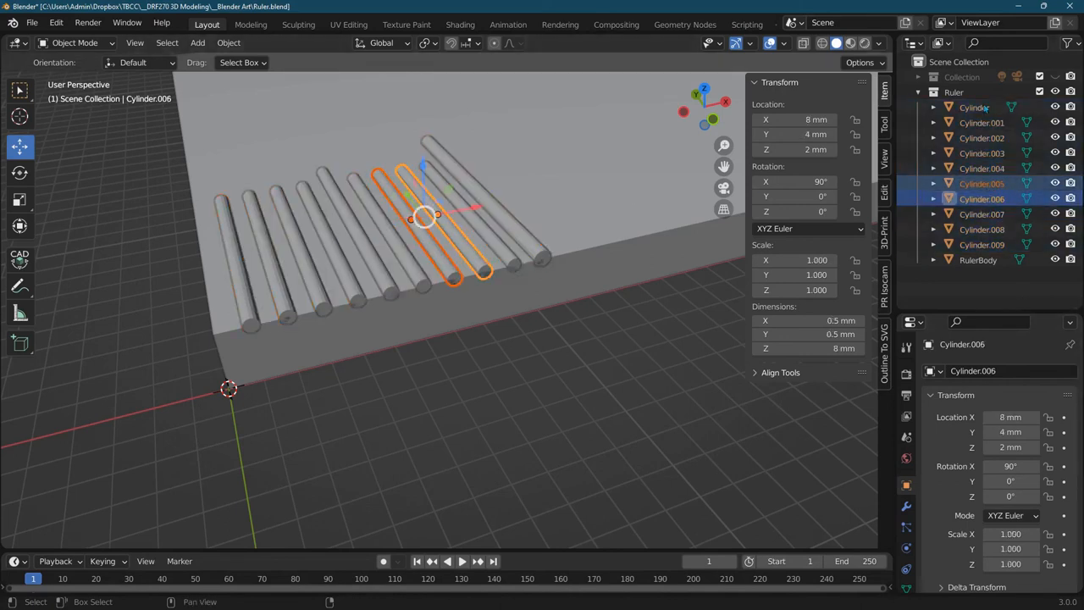